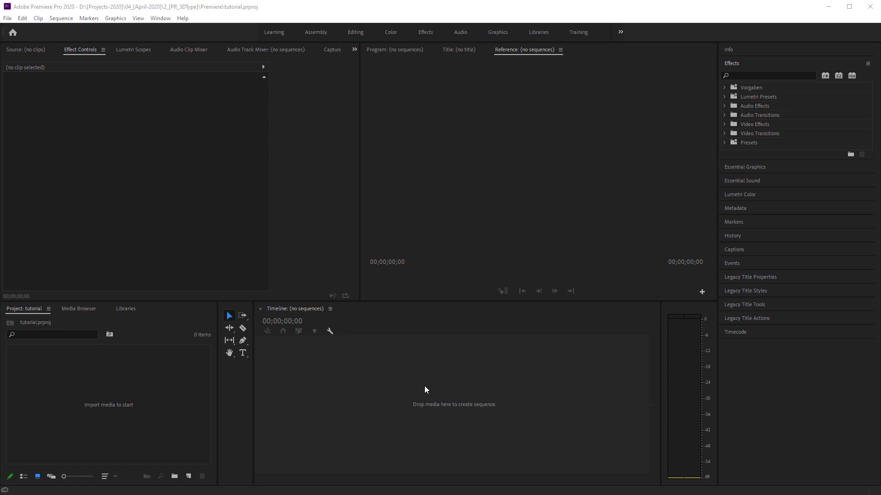
mouse_move(171, 241)
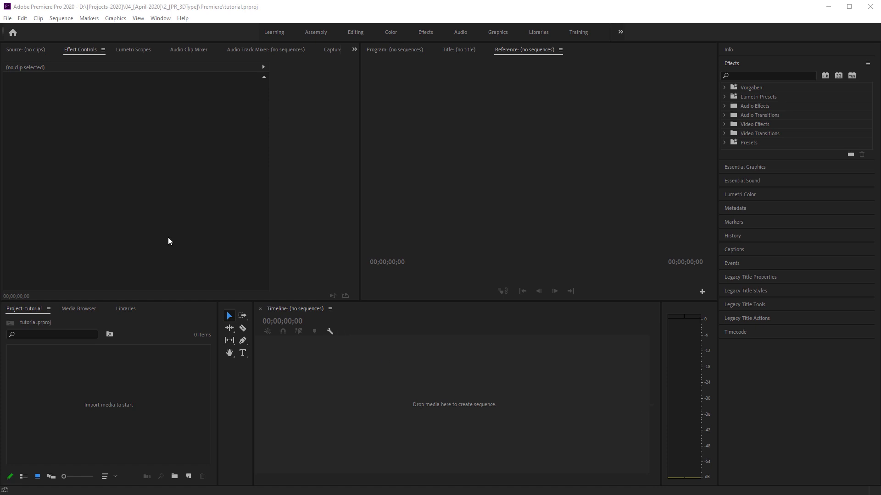
Confirm the project settings keep GPU-accelerated rendering for playback.
left_click(8, 19)
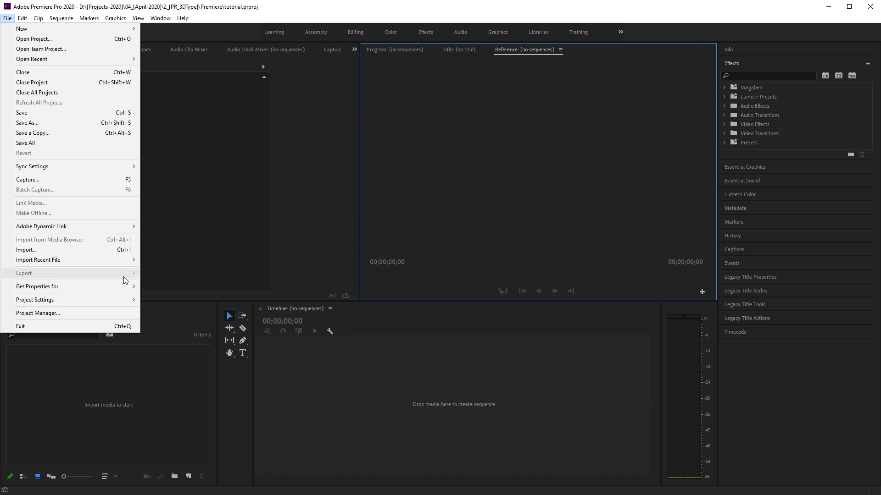
left_click(34, 300)
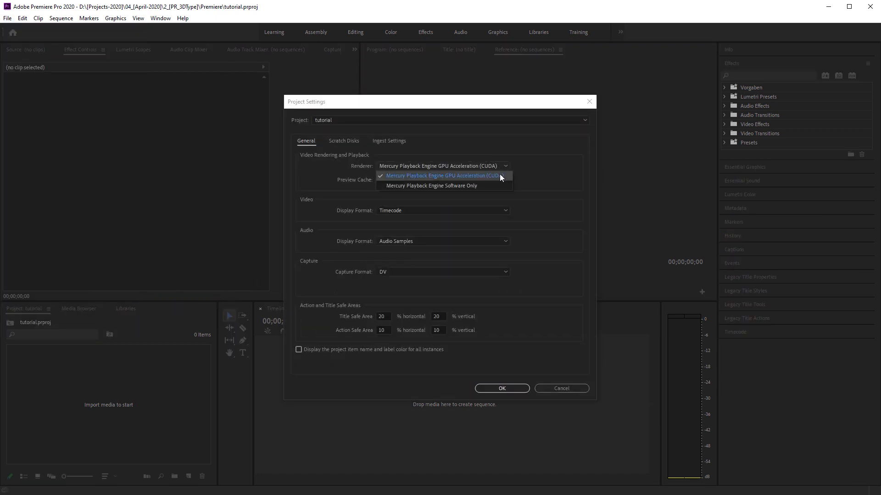
left_click(441, 175)
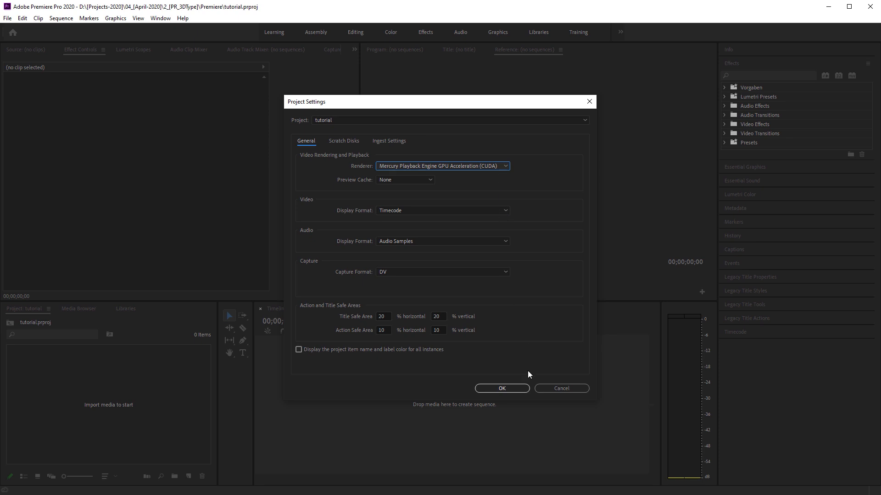
left_click(501, 388)
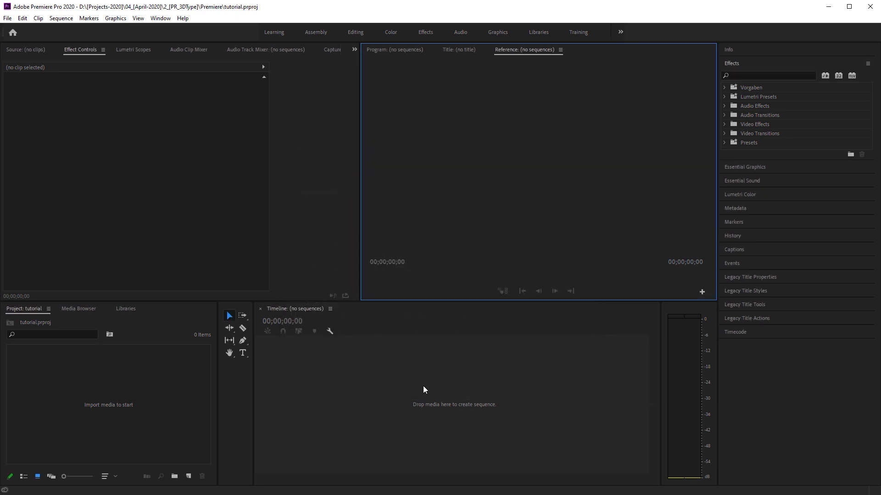
Create a new sequence named 3D_Text.
left_click(7, 18)
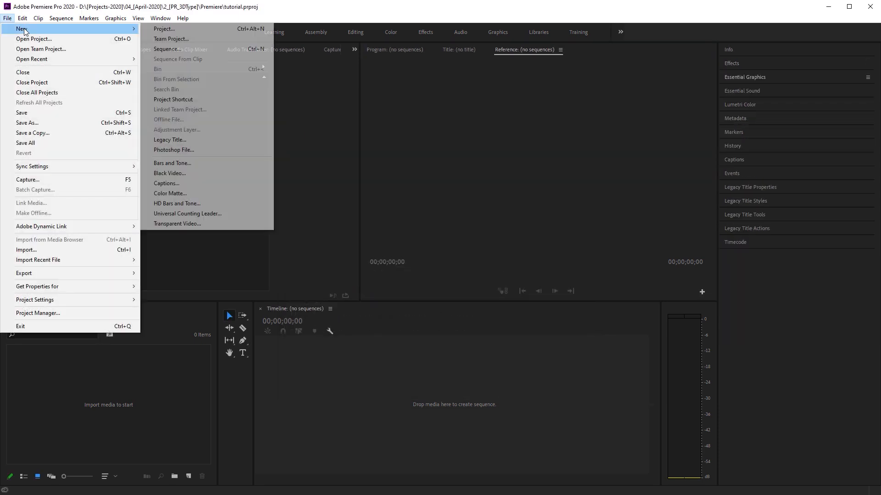
left_click(167, 48)
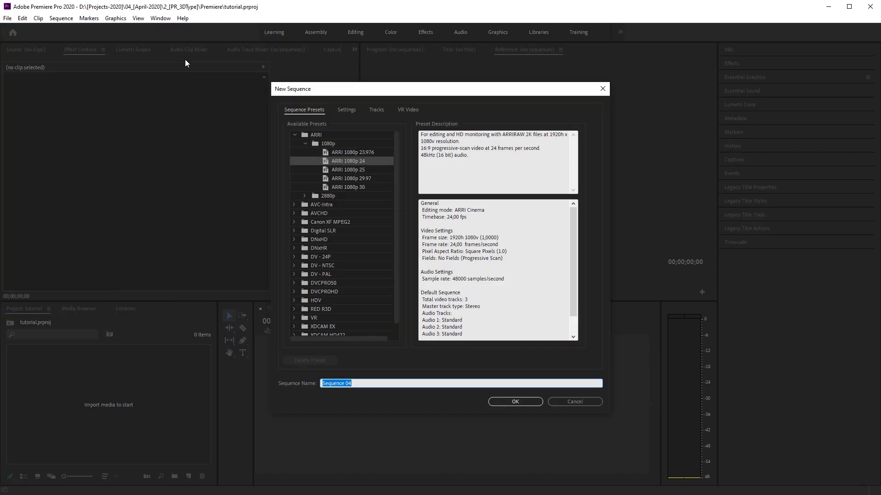
type("3D_Text")
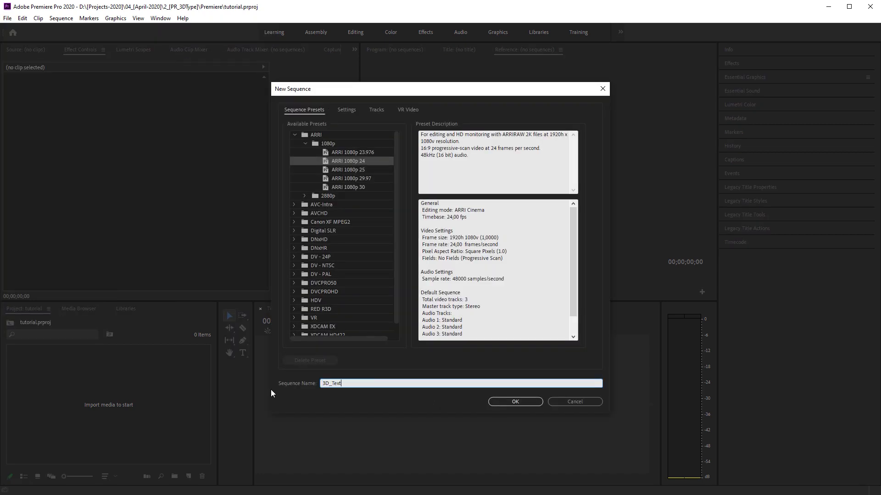
left_click(514, 402)
type("a")
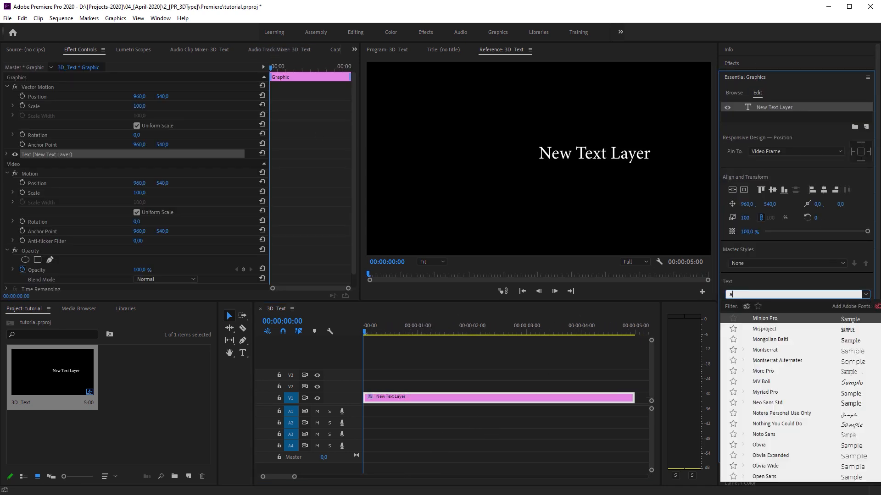
Set the title text MICHAEL in Avenir Next LT Pro Bold.
type("venir")
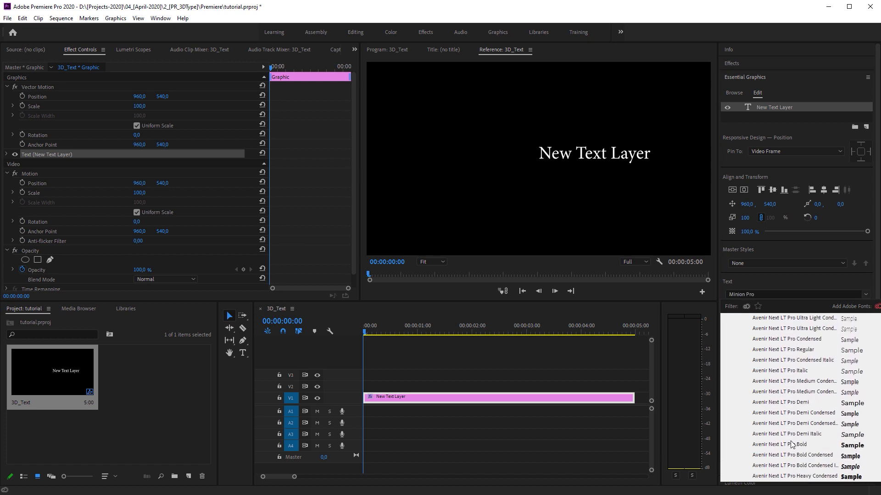
left_click(780, 444)
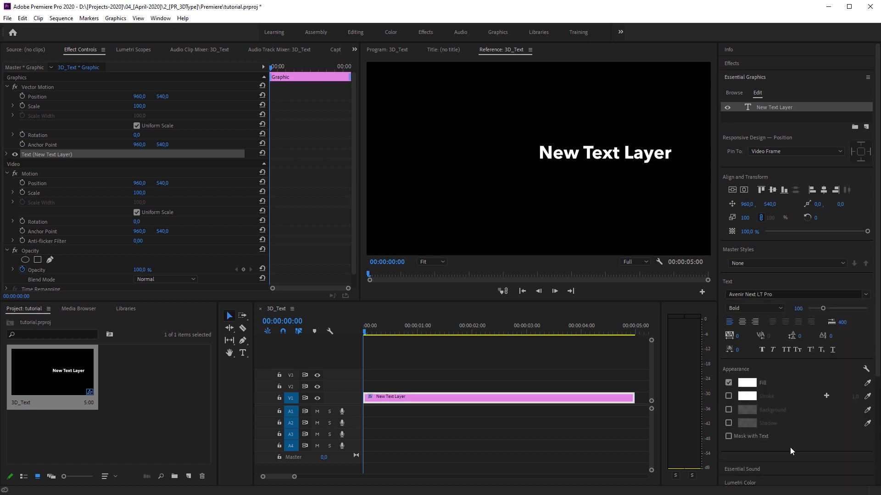
left_click(729, 322)
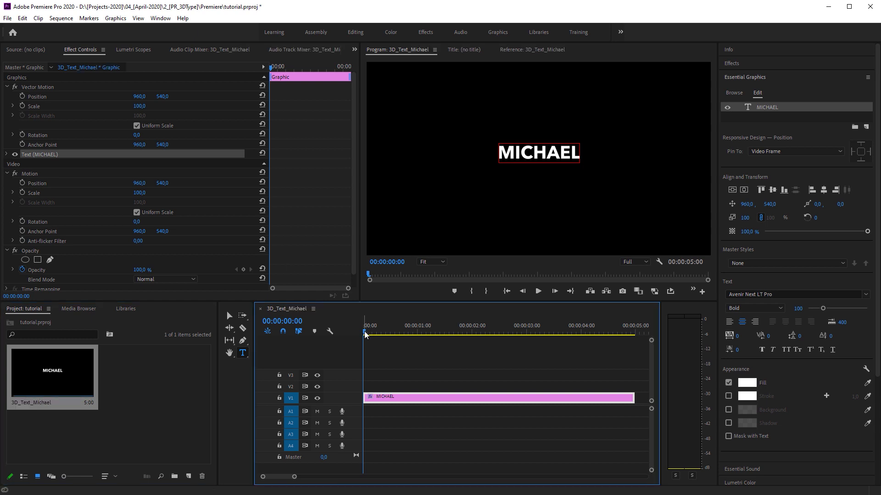
Nest the MICHAEL text clip as a sequence named Edit_Text.
left_click(38, 18)
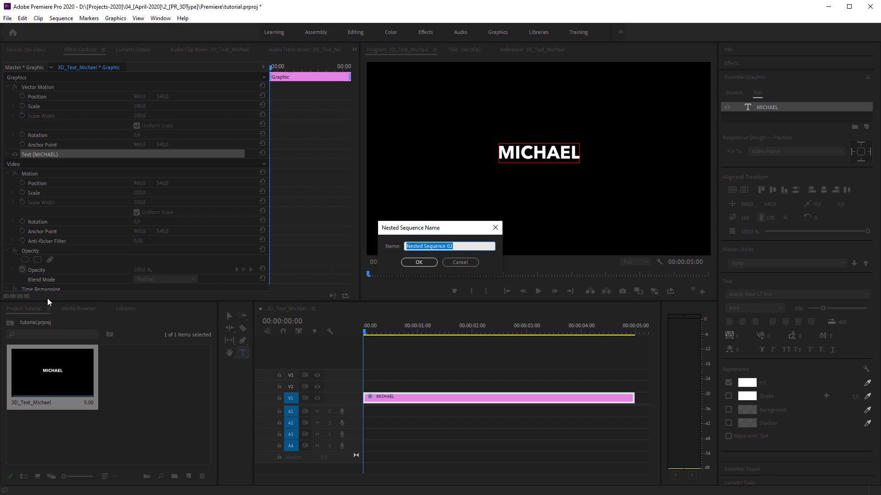
type("Edit_T")
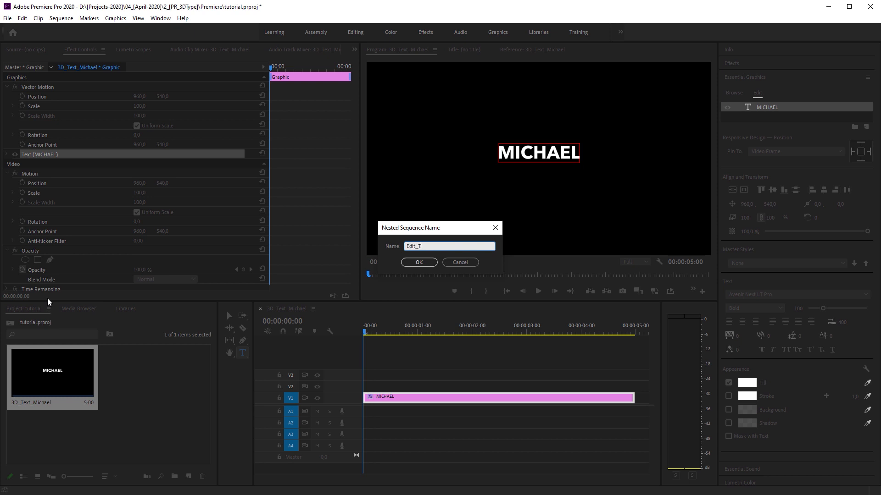
left_click(418, 262)
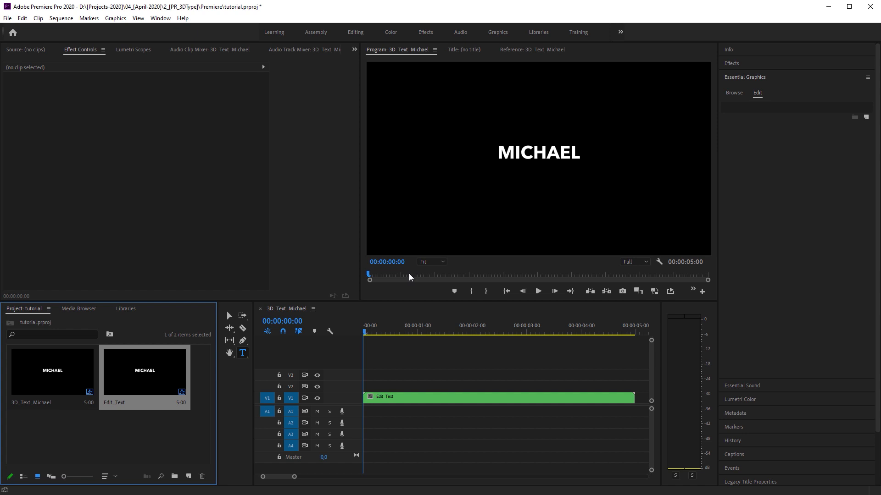
Add a dark blue colour matte above the text clip and set its blend mode.
left_click(7, 19)
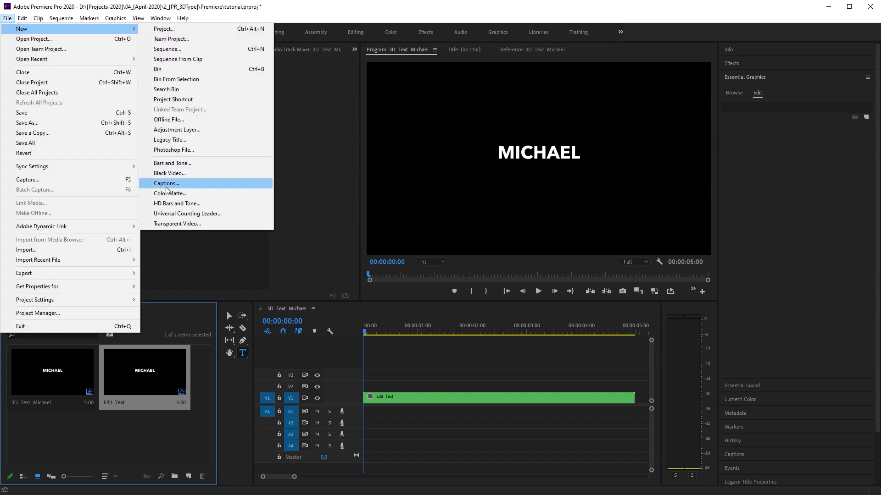
left_click(171, 194)
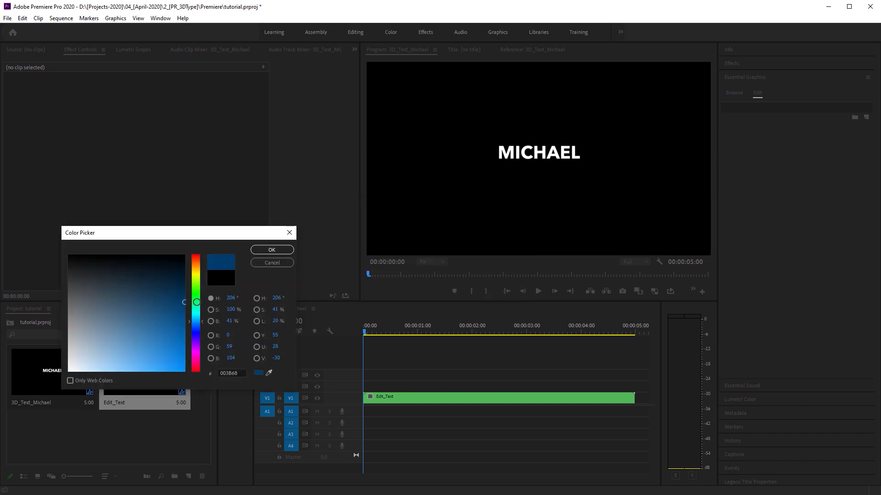
left_click(272, 249)
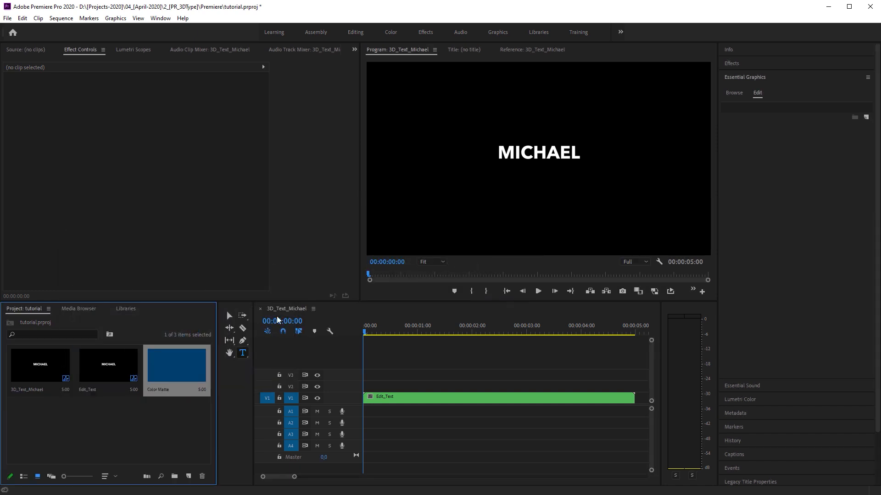
left_click_drag(176, 364, 499, 386)
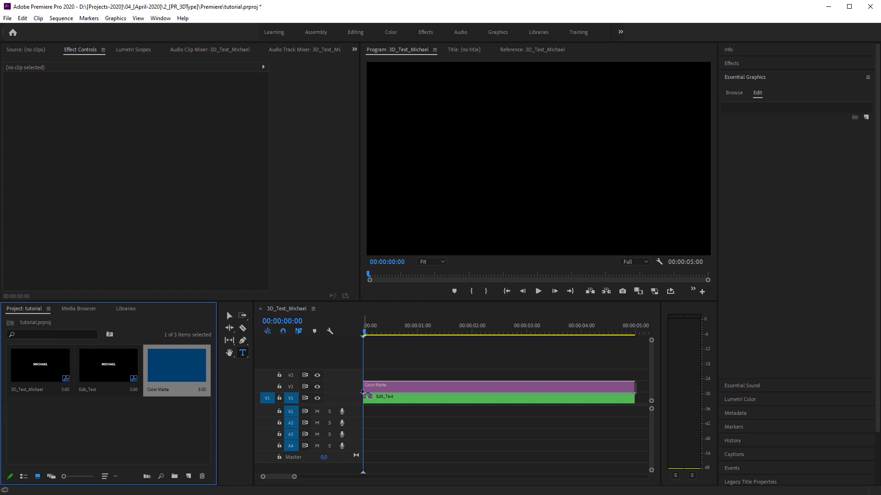
left_click(166, 193)
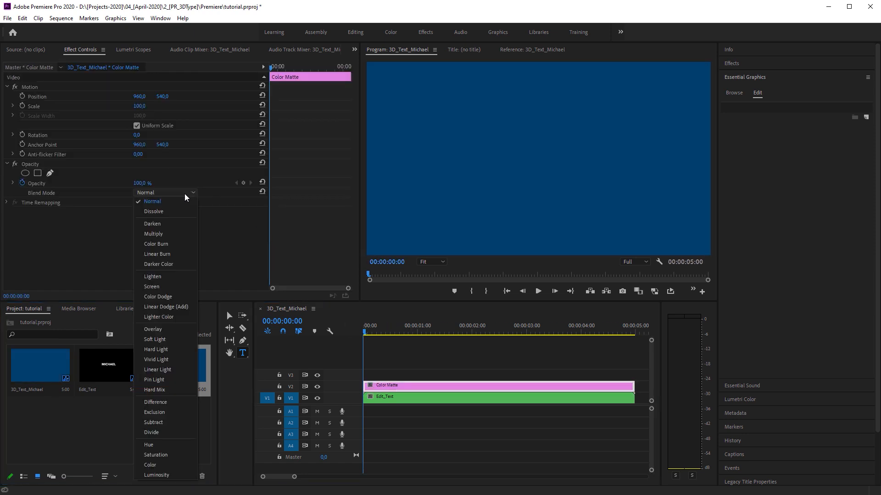
left_click(152, 329)
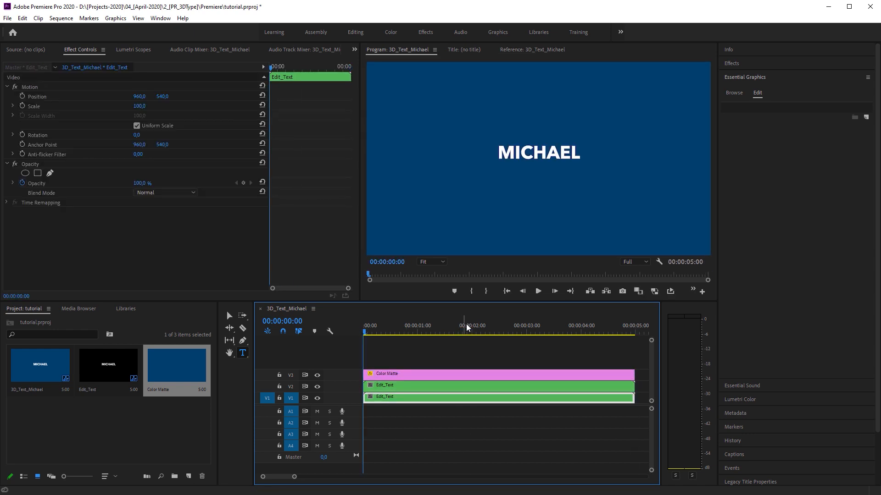
Adjust the Drop Shadow distance on the Edit_Text clip to build the long black shadow.
left_click(731, 63)
type("drop")
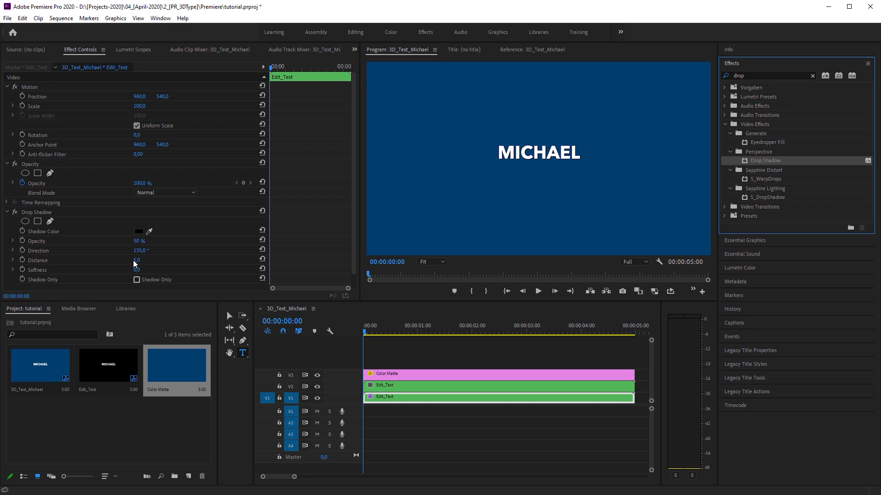
double_click(138, 240)
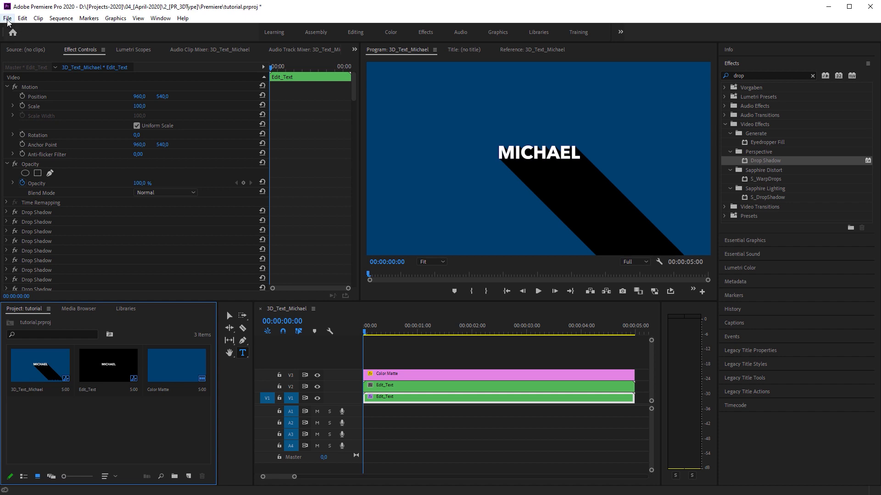
Add an adjustment layer and apply the Transform effect to it.
left_click(7, 18)
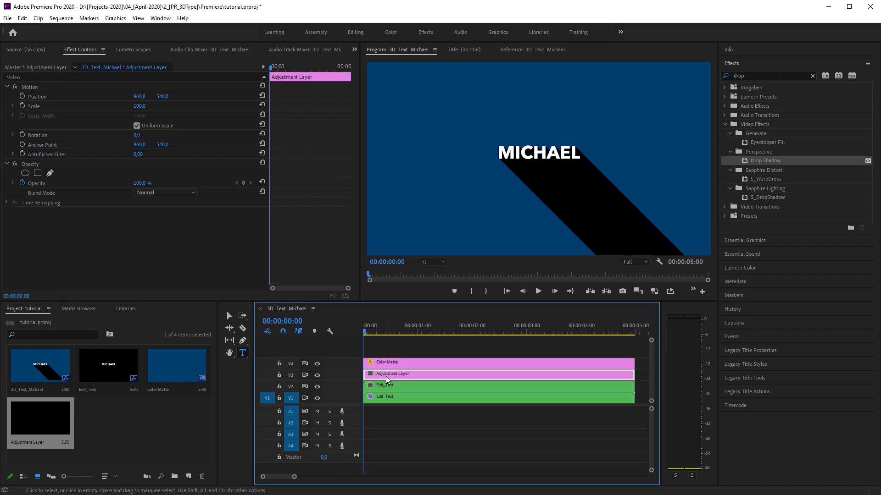
type("transform")
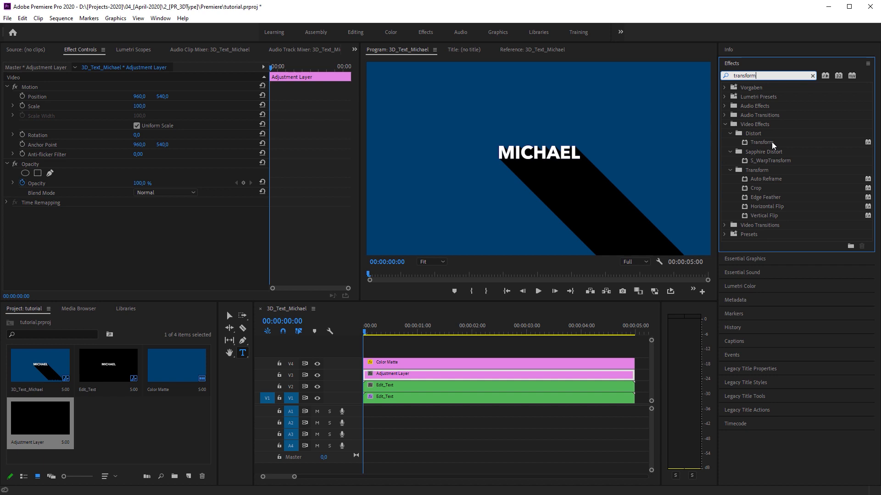
left_click_drag(761, 141, 415, 374)
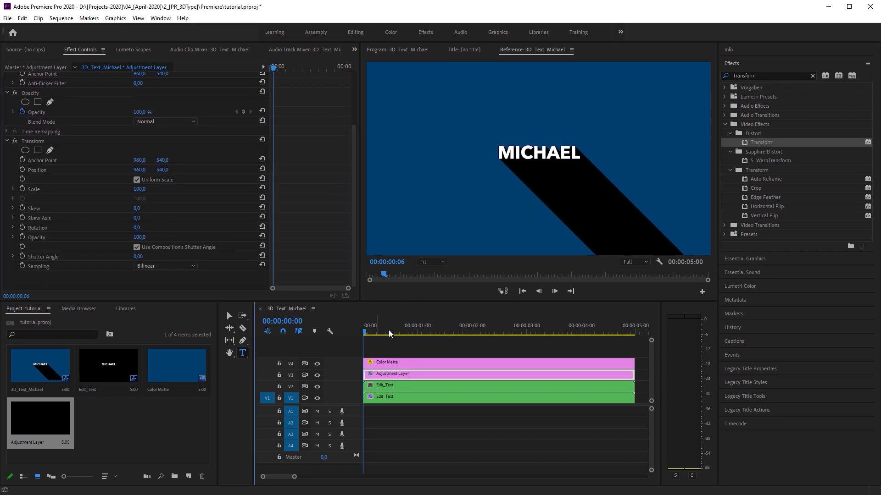
Keyframe Position so the text sits centred at 2 s and starts fully below the frame.
left_click(470, 325)
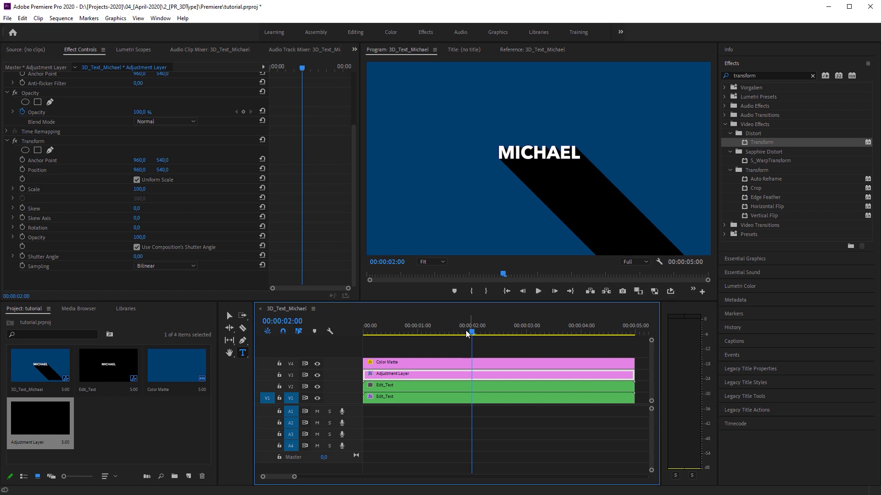
left_click(37, 170)
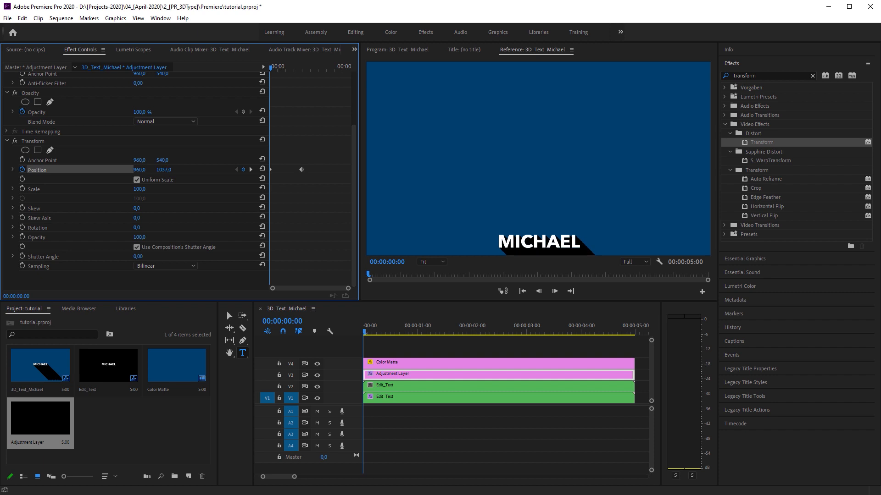
left_click_drag(163, 169, 164, 172)
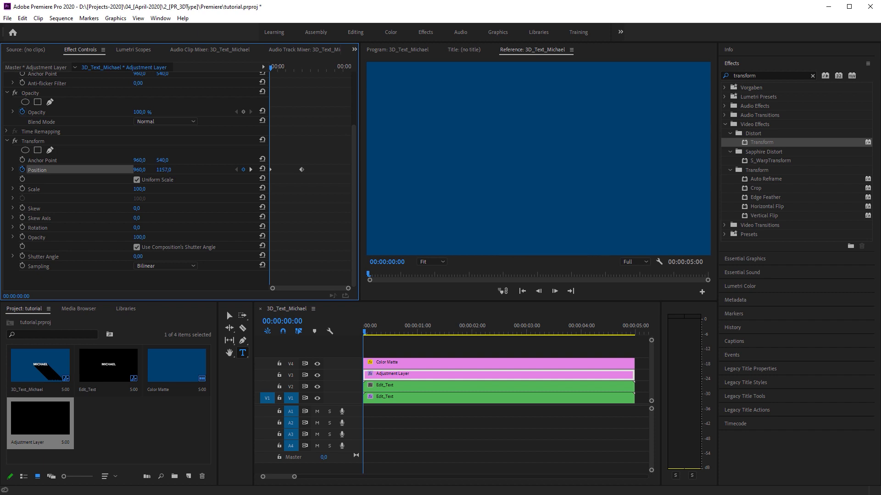
left_click_drag(163, 170, 160, 170)
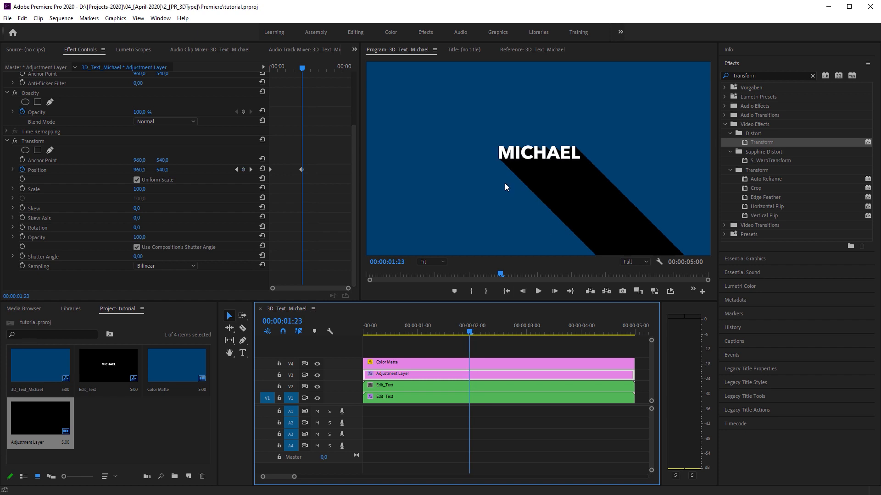
mouse_move(502, 170)
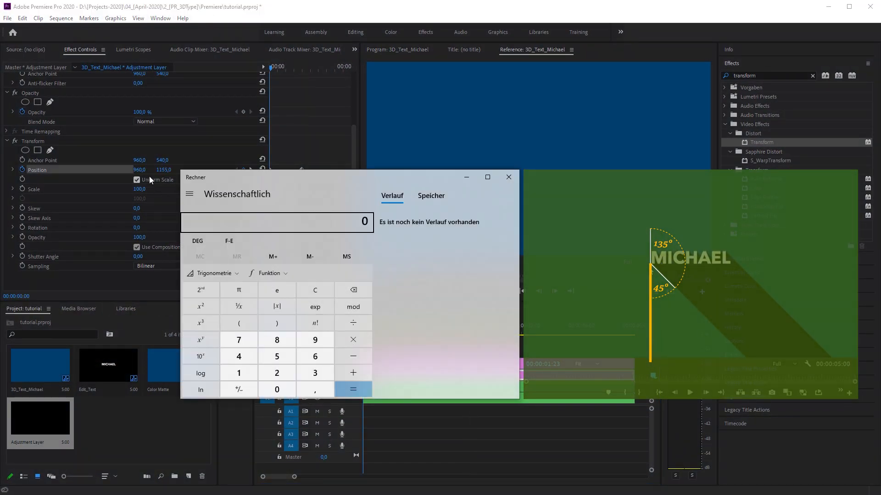
Work out 1155 − 540 = 615 in Calculator.
left_click(276, 356)
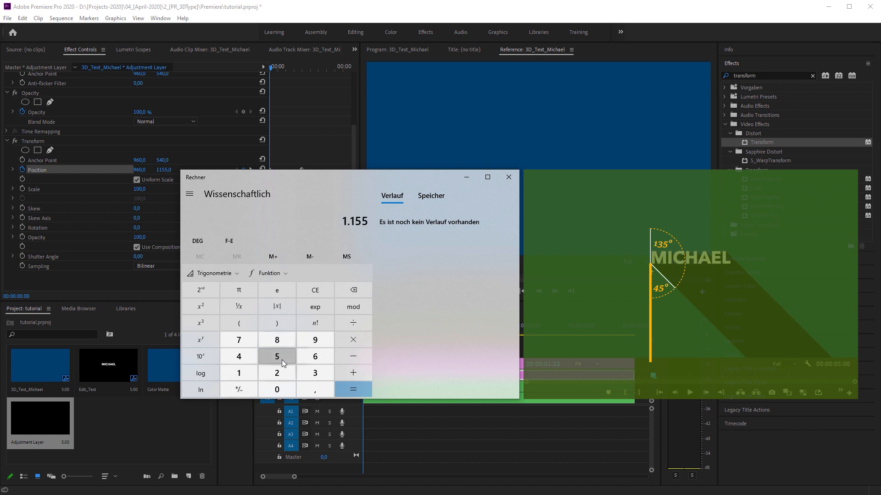
left_click(352, 356)
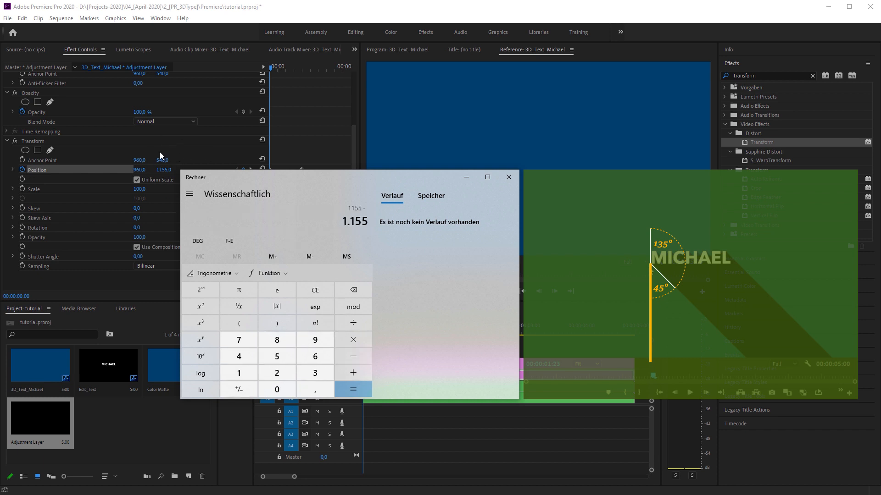
left_click(352, 389)
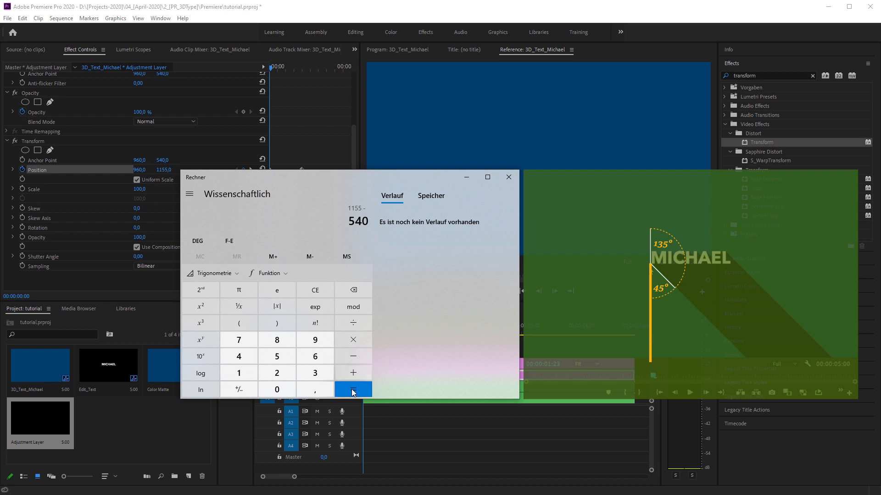
left_click(353, 389)
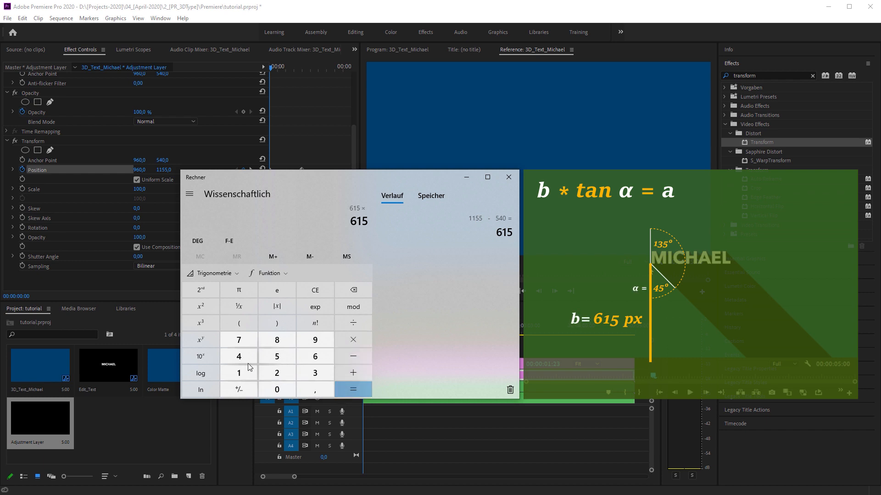
Multiply by tan 45°, add 960 to get 1575, and close Calculator.
left_click(212, 273)
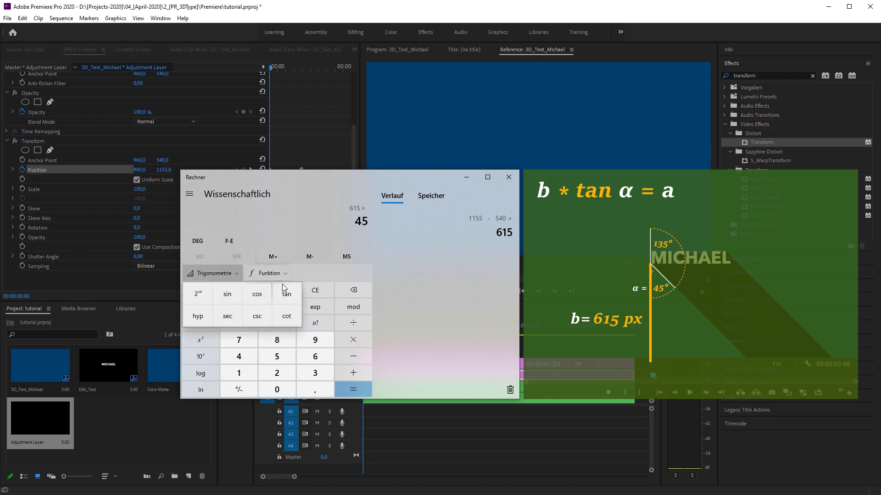
left_click(353, 389)
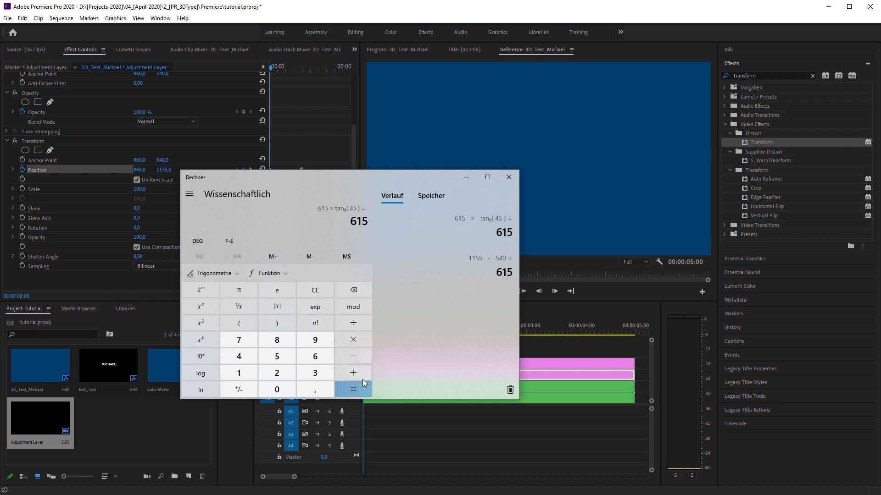
left_click(352, 389)
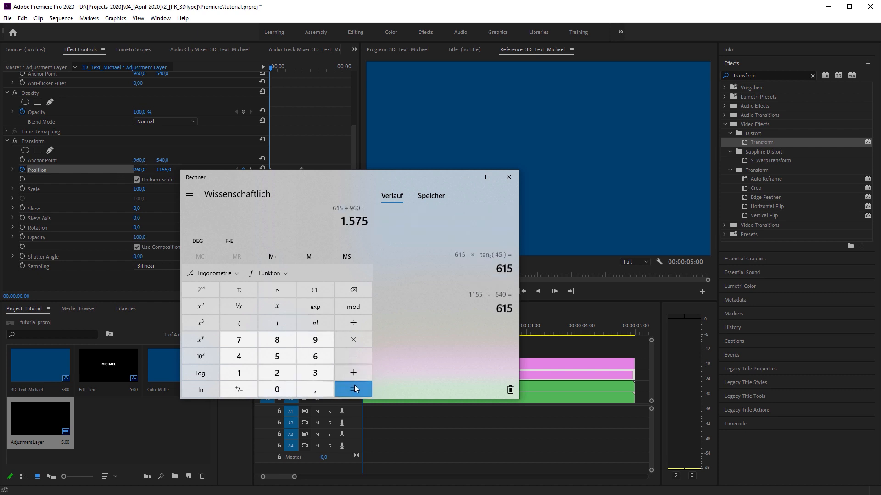
left_click(507, 177)
type("1575")
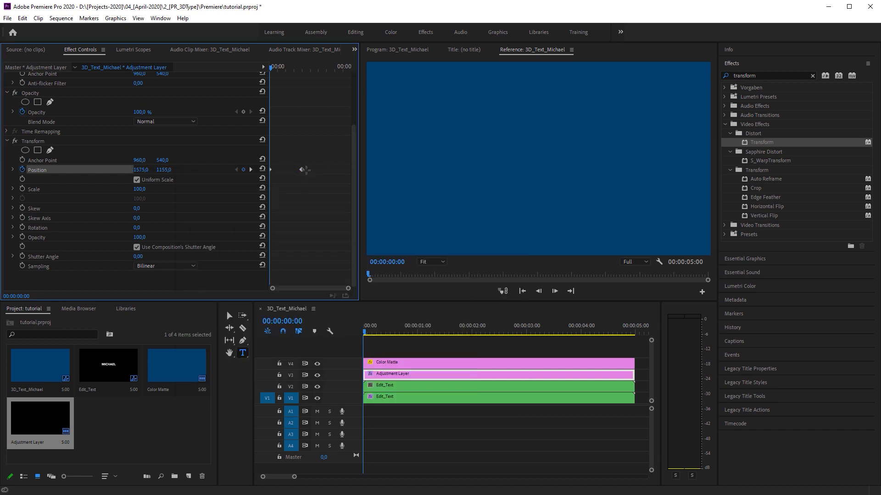
Set the Position keyframe to Continuous Bezier and expand its velocity graph.
right_click(301, 169)
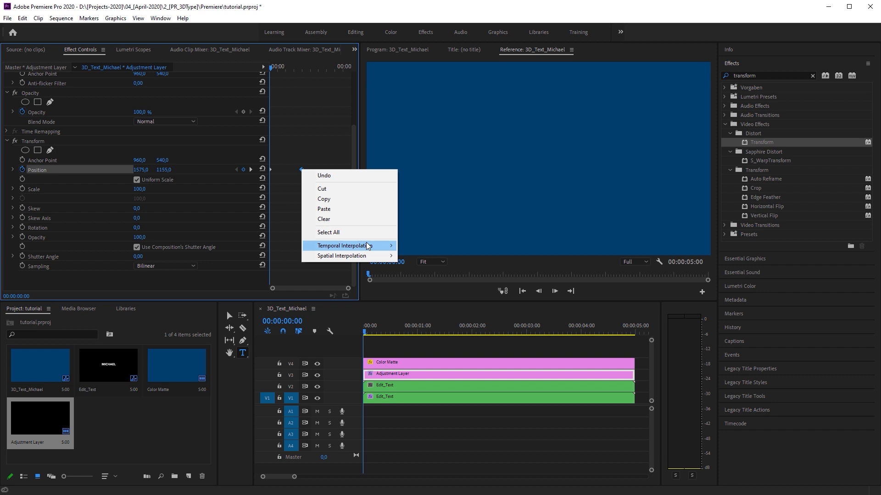
mouse_move(344, 246)
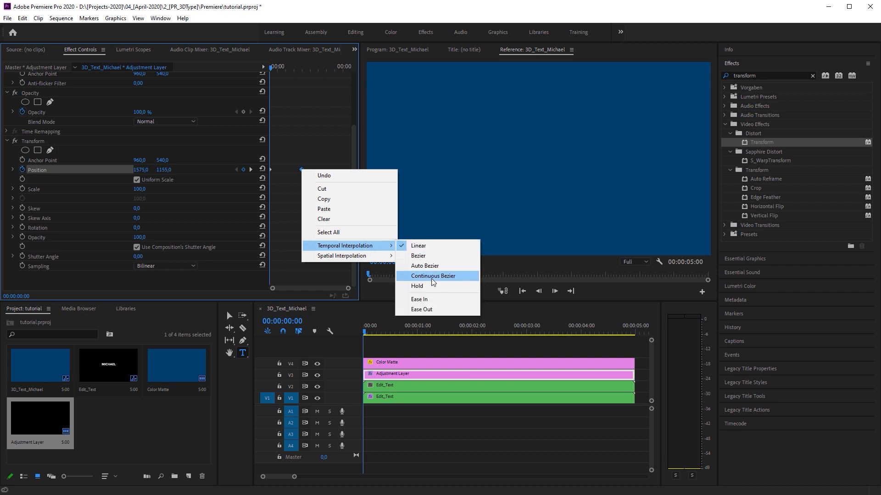
left_click(433, 276)
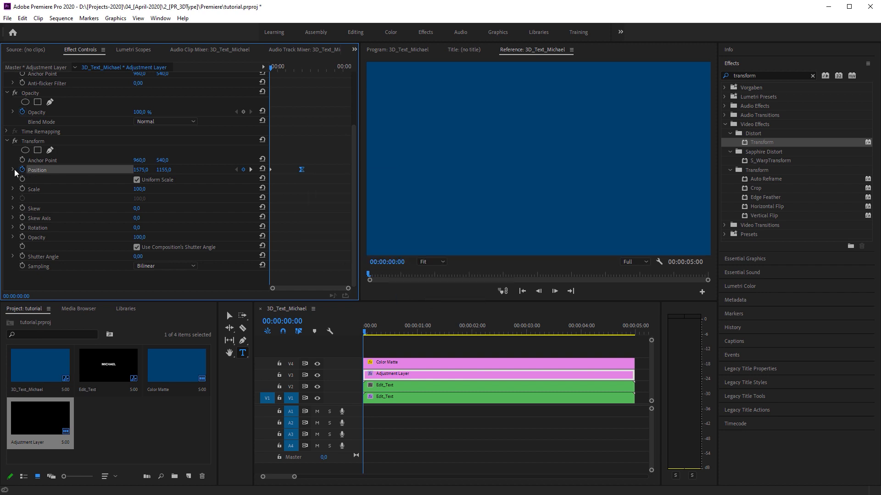
left_click(12, 170)
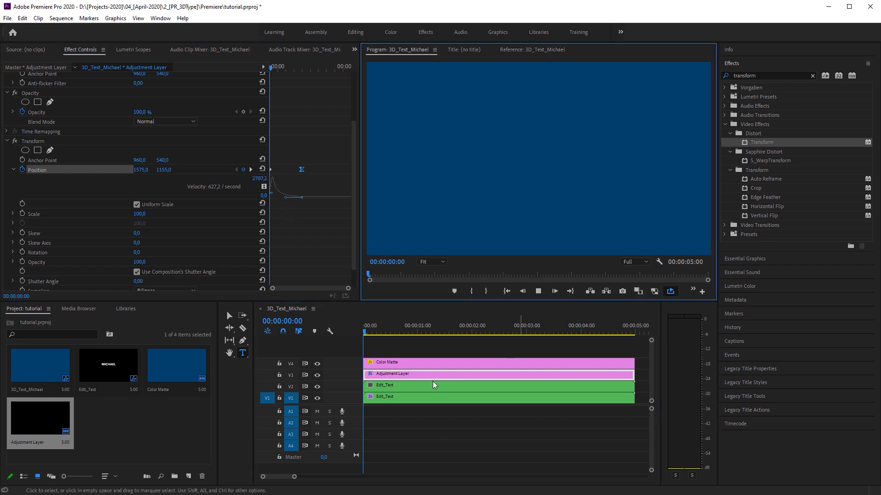
left_click(474, 332)
type("directional")
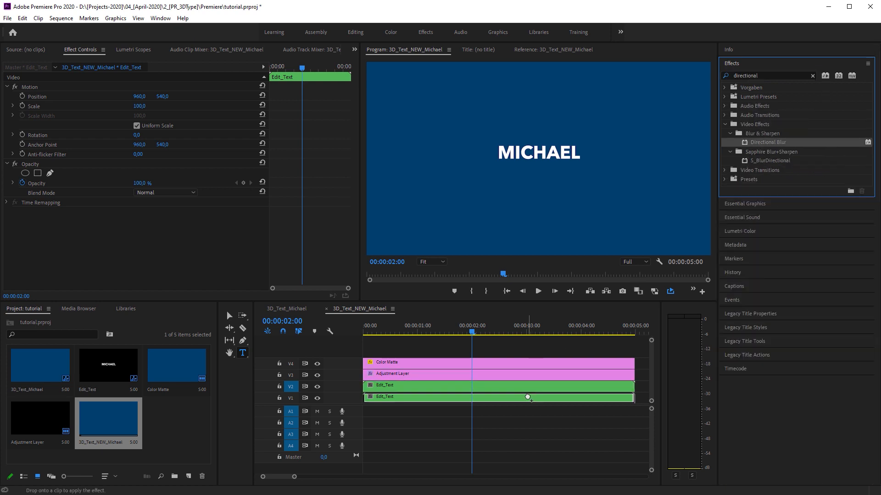
Apply Directional Blur at 135°, length 540, and Alpha Adjust with Ignore Alpha to the lower Edit_Text.
left_click_drag(768, 142, 526, 397)
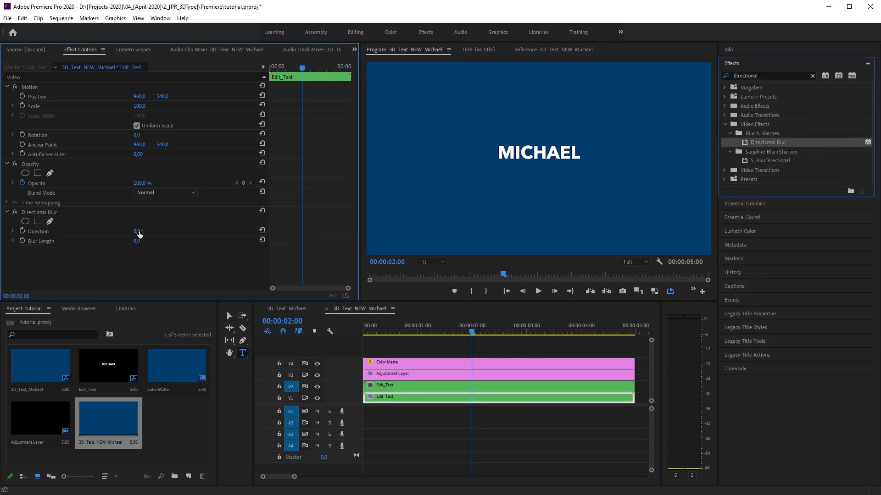
left_click_drag(138, 231, 163, 231)
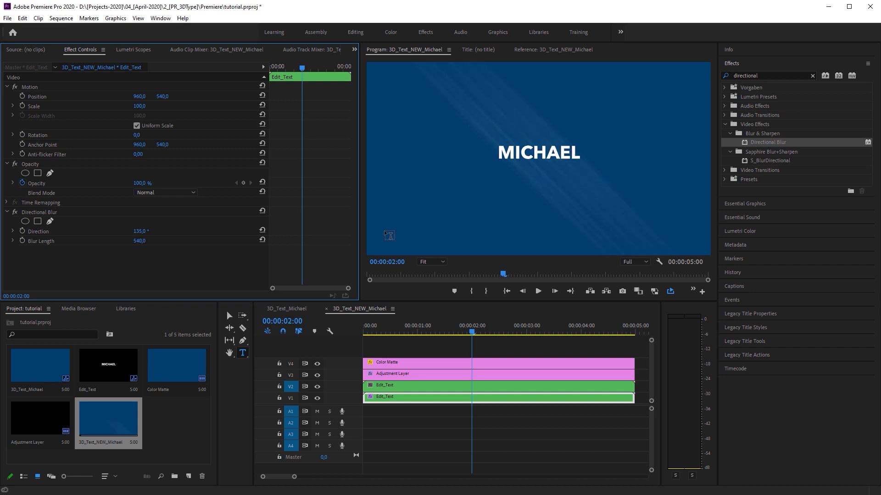
type("alpha")
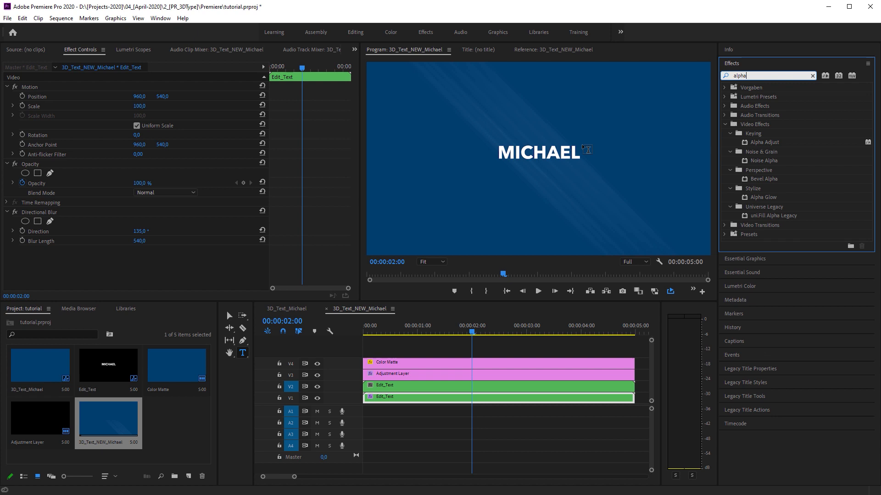
double_click(765, 142)
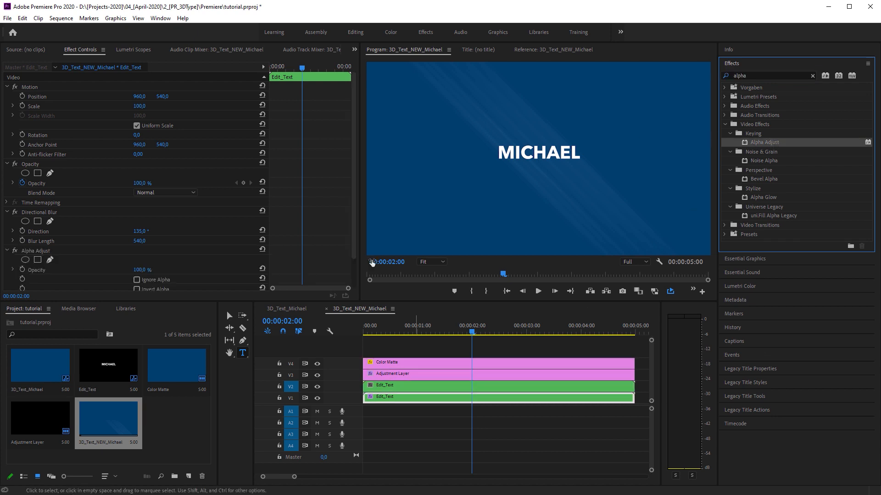
left_click(137, 246)
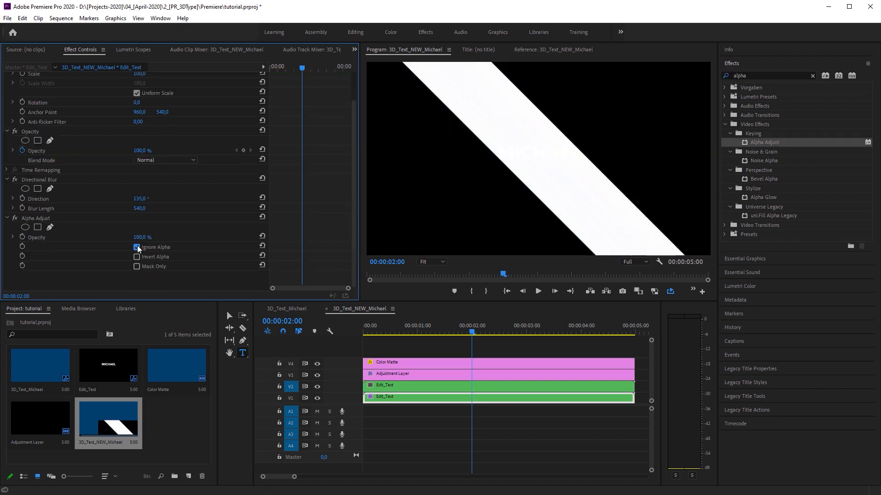
left_click(137, 247)
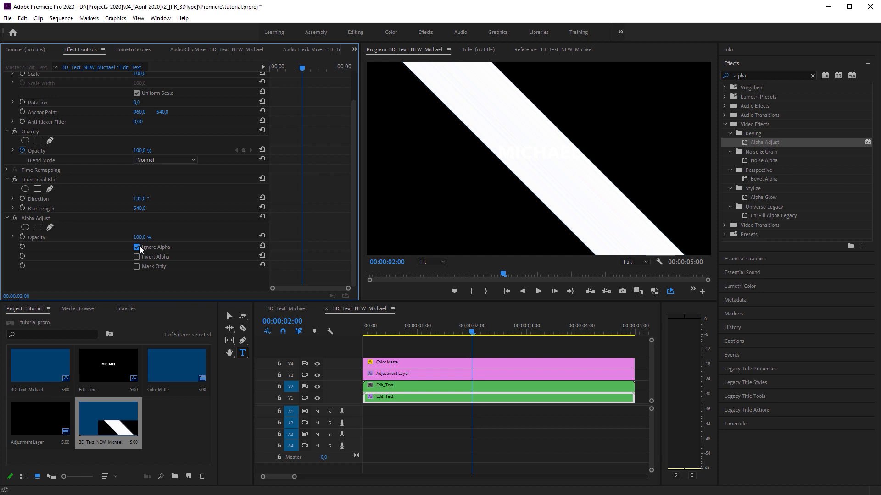
left_click(137, 247)
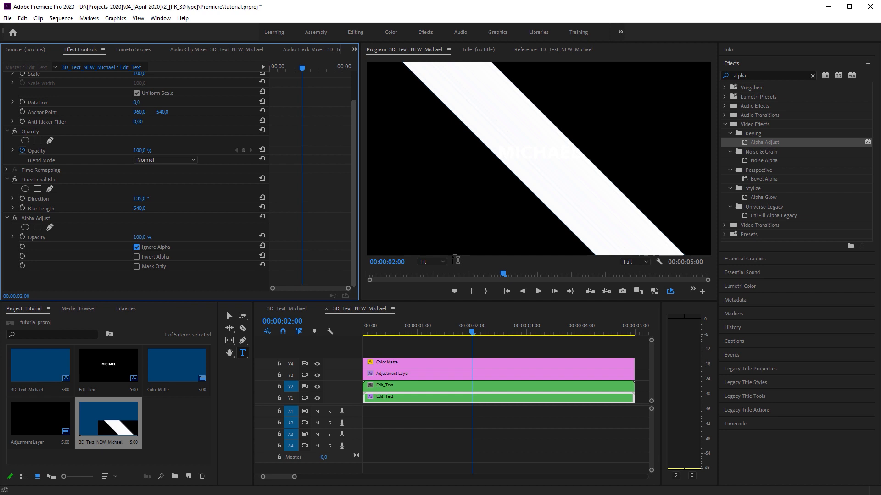
left_click(431, 262)
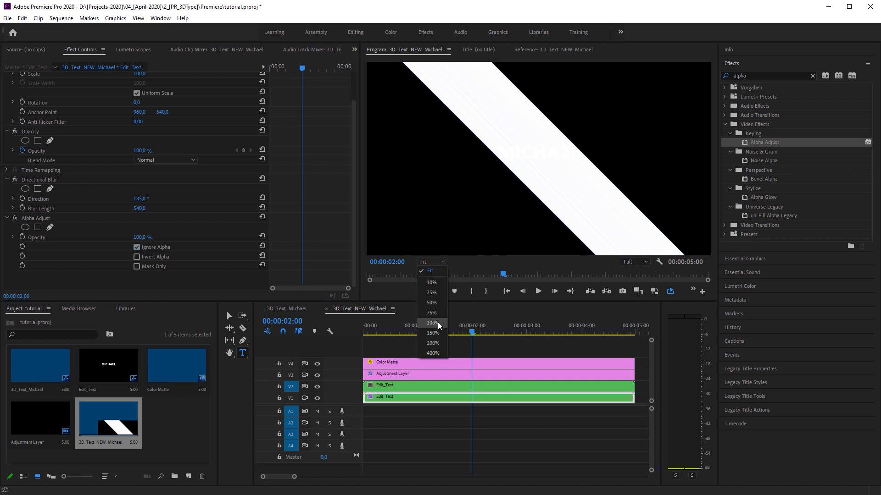
Add Brightness & Contrast at brightness 40, checking at 100% then fitting the preview.
left_click(432, 323)
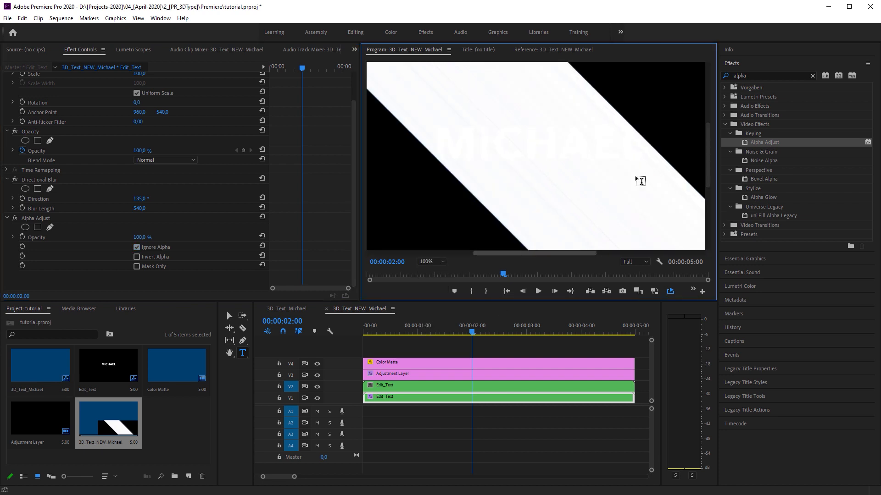
type("bright")
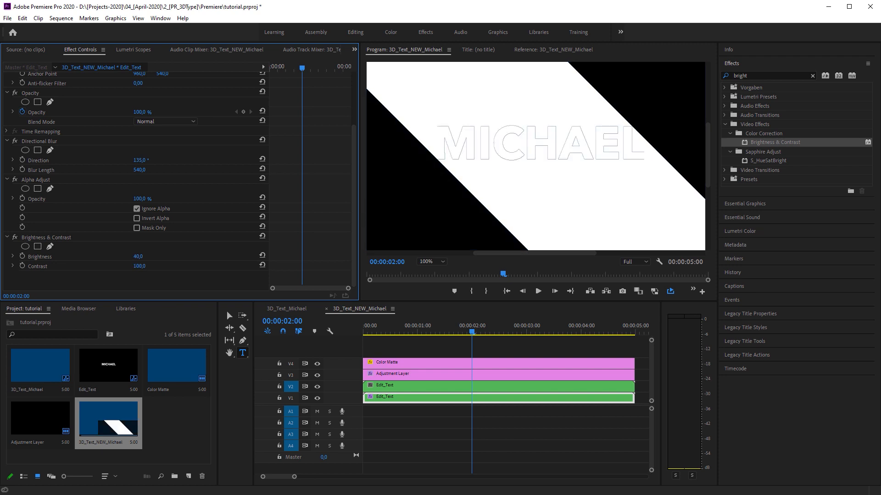
left_click(430, 262)
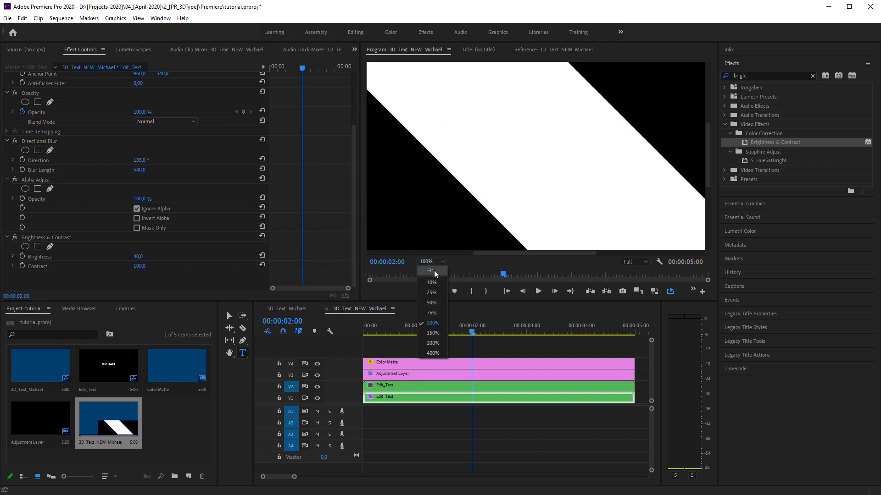
left_click(429, 271)
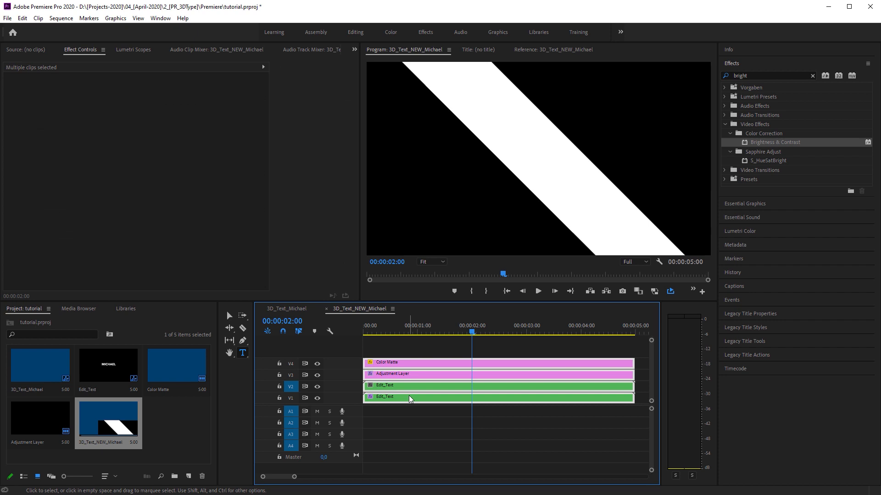
Create a 1920×1080 Black Video clip with Track Matte Key using Video 2 luma.
left_click(7, 18)
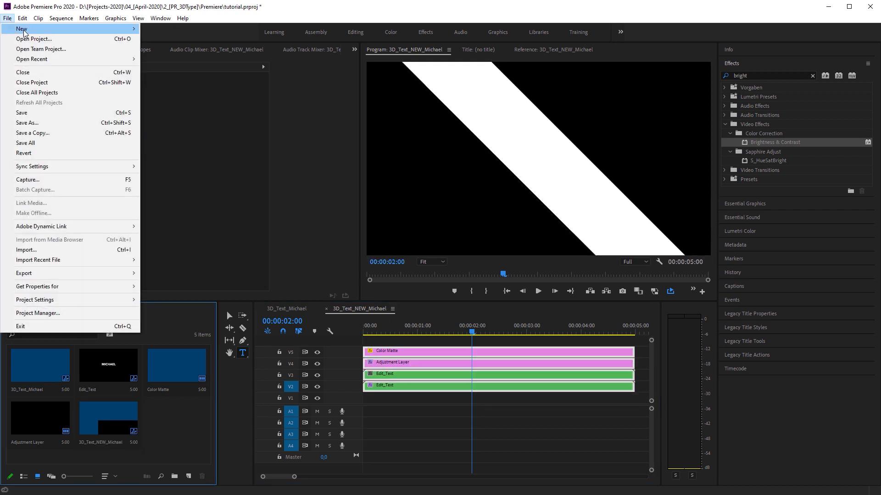
left_click(21, 29)
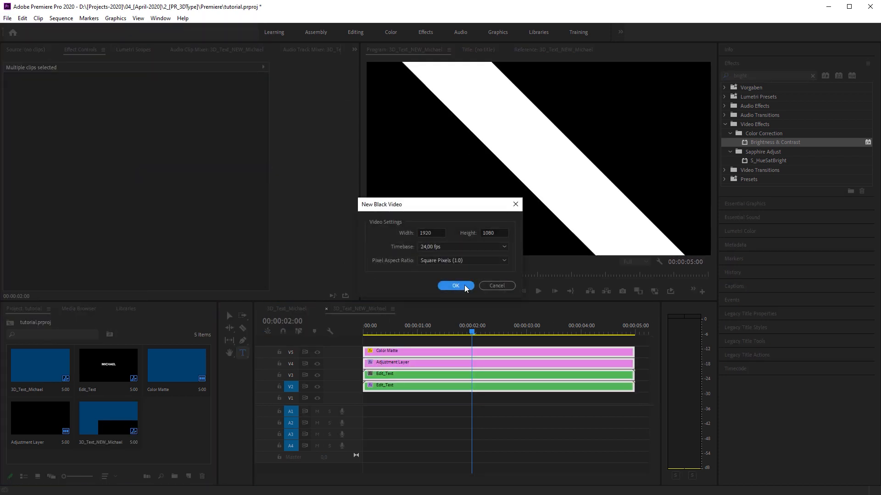
left_click(455, 287)
type("track")
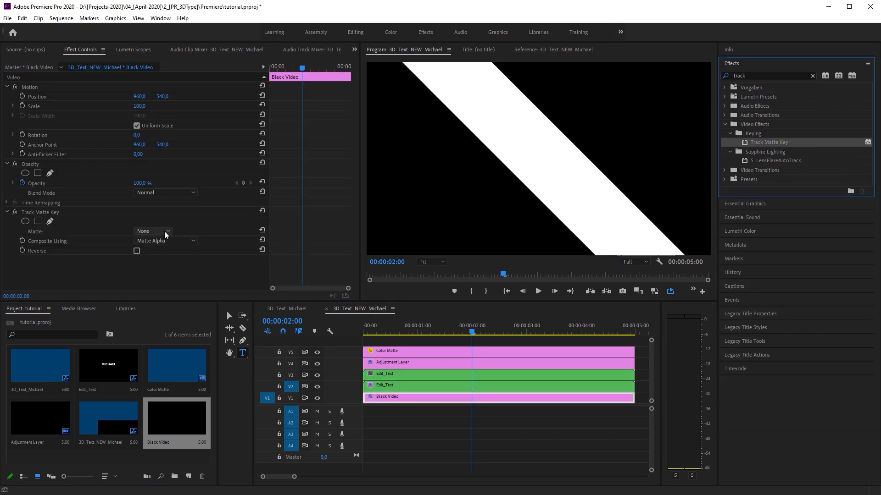
left_click(165, 240)
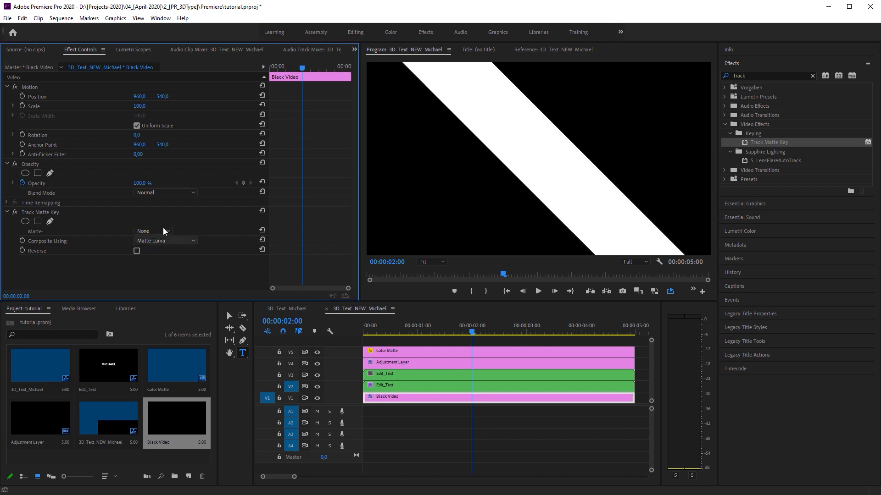
left_click(151, 231)
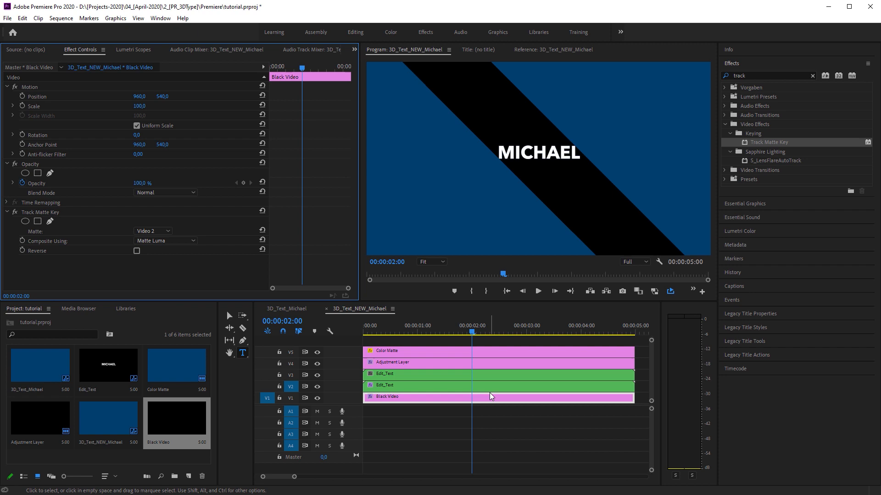
Apply Linear Wipe to the black band with angle 180° and completion 49%.
type("linear")
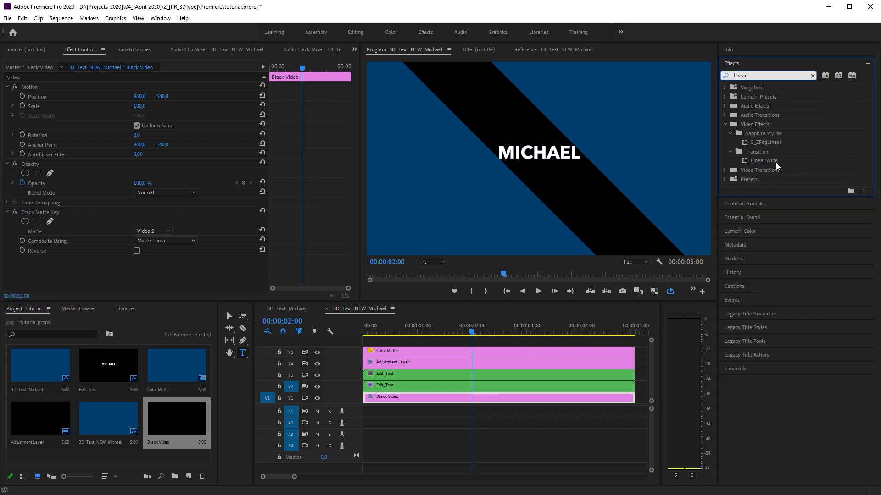
double_click(762, 160)
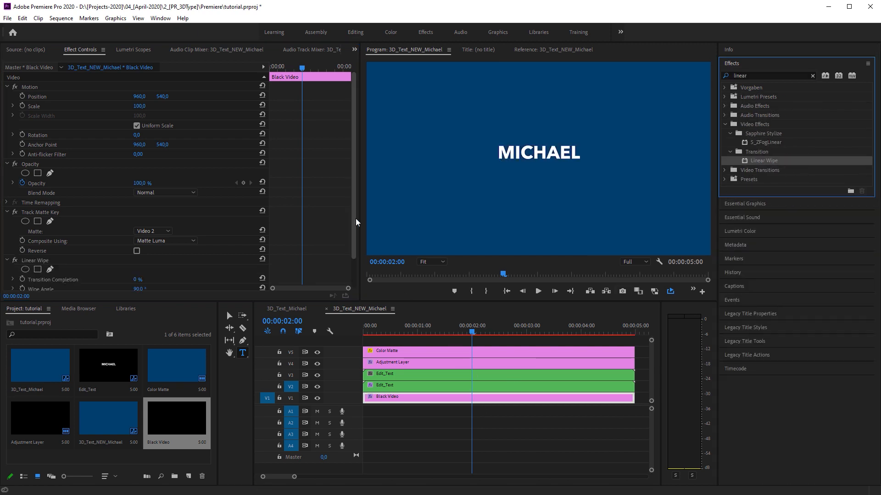
scroll("down", 3)
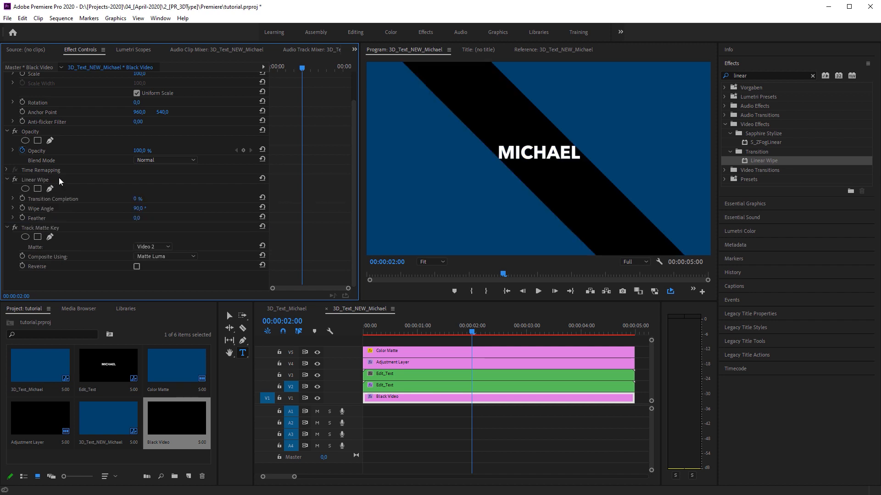
type("180")
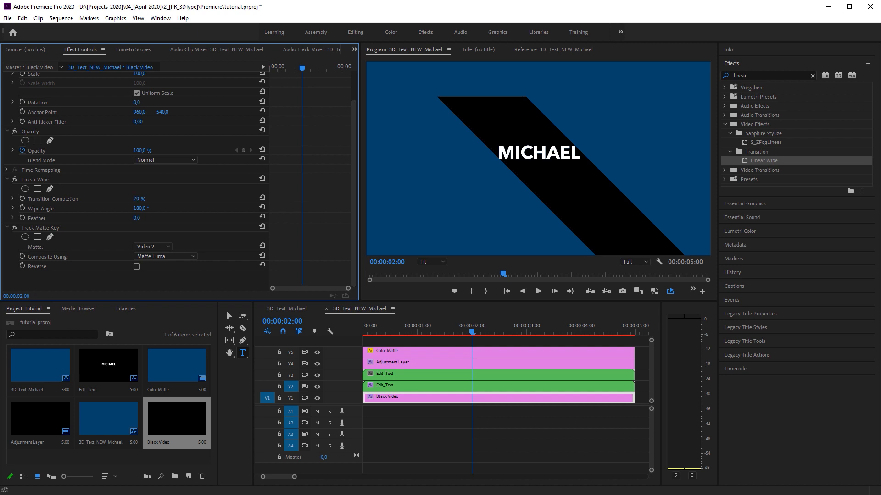
type("49")
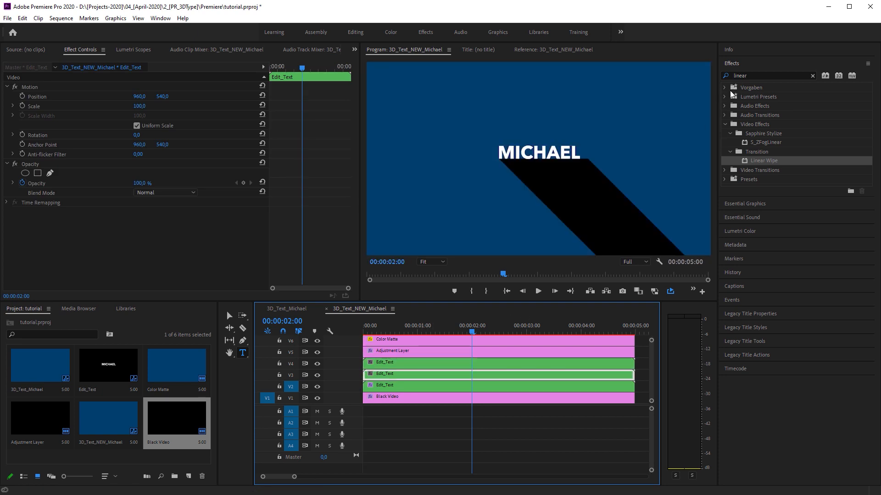
Apply a Drop Shadow effect to the Edit_Text copy and set its Distance value.
type("drop")
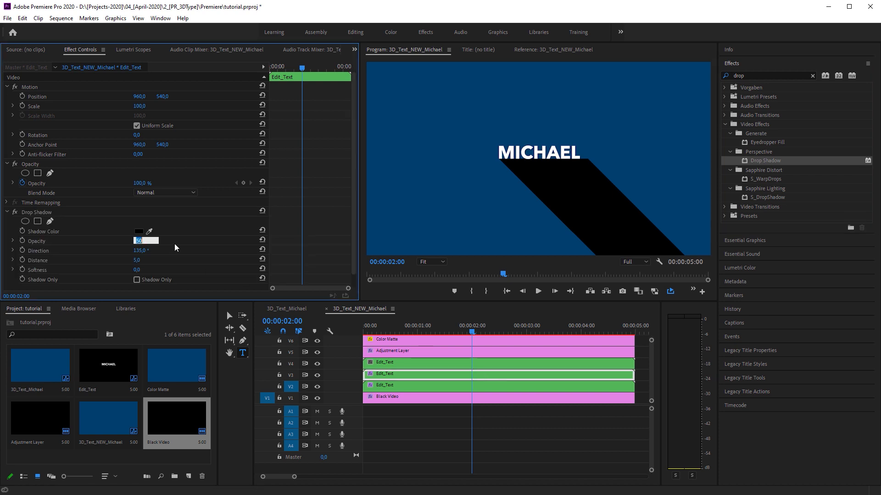
left_click(146, 259)
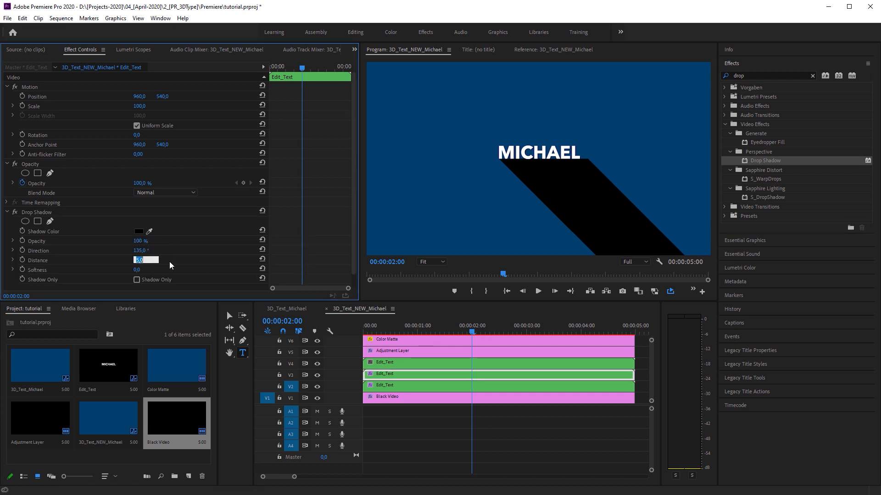
left_click(8, 212)
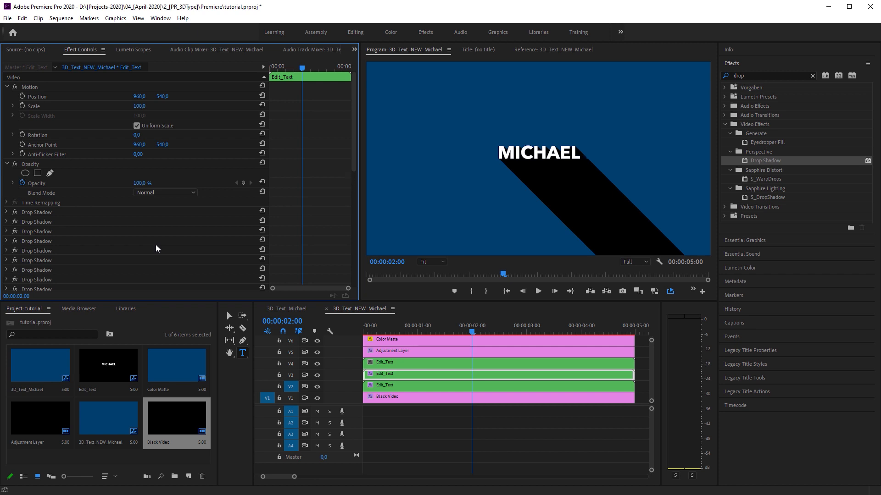
mouse_move(156, 253)
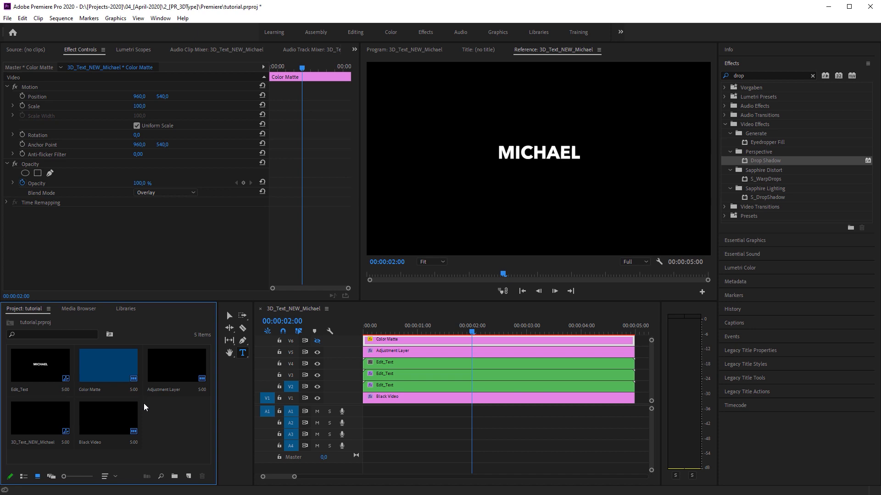
Create Main_Sequence from 3D_Text_NEW_Michael over the Color Matte and play it back.
left_click(40, 422)
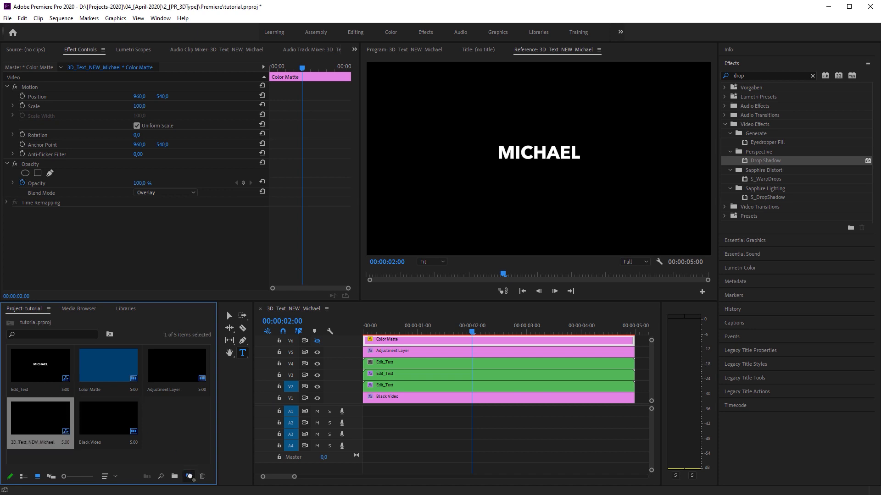
left_click(189, 476)
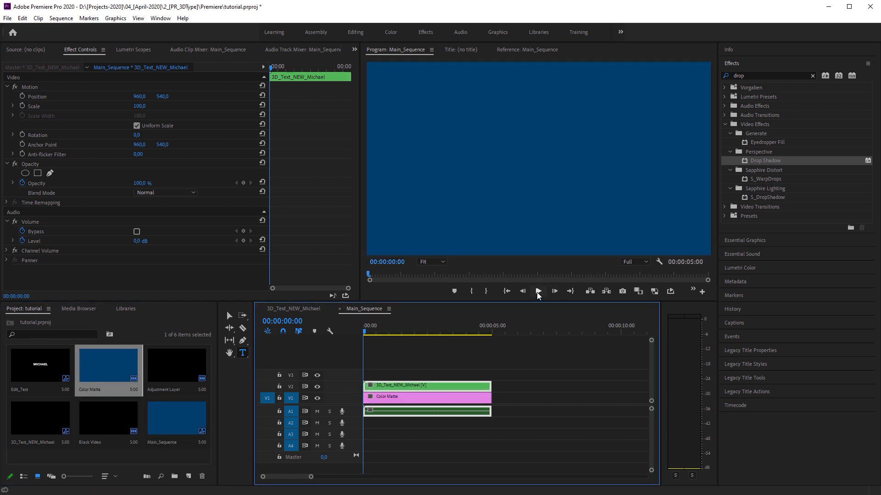
left_click(537, 292)
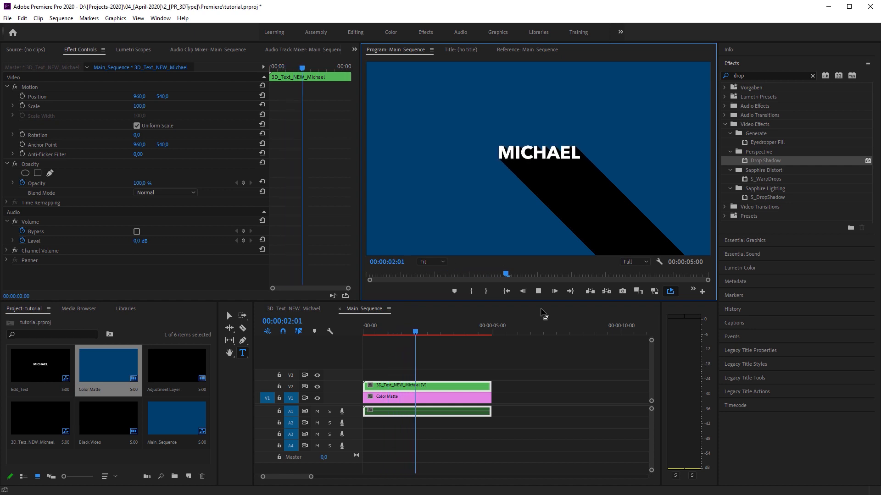
left_click(426, 332)
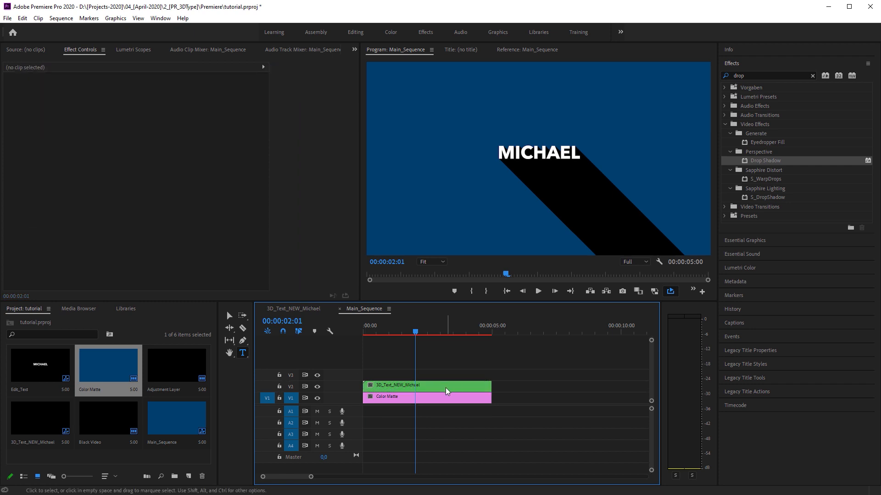
Tint the nested MICHAEL clip with orange Map Black and yellow Map White, then scrub to check.
left_click(427, 386)
type("tint")
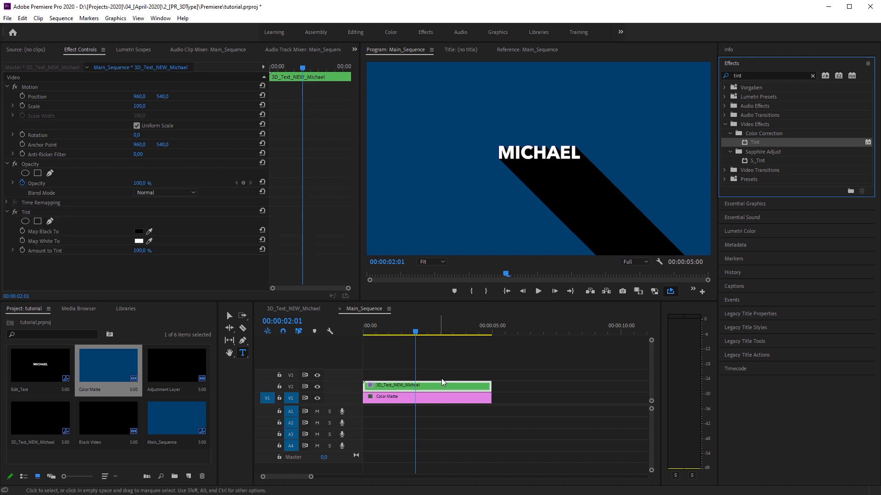
left_click(139, 231)
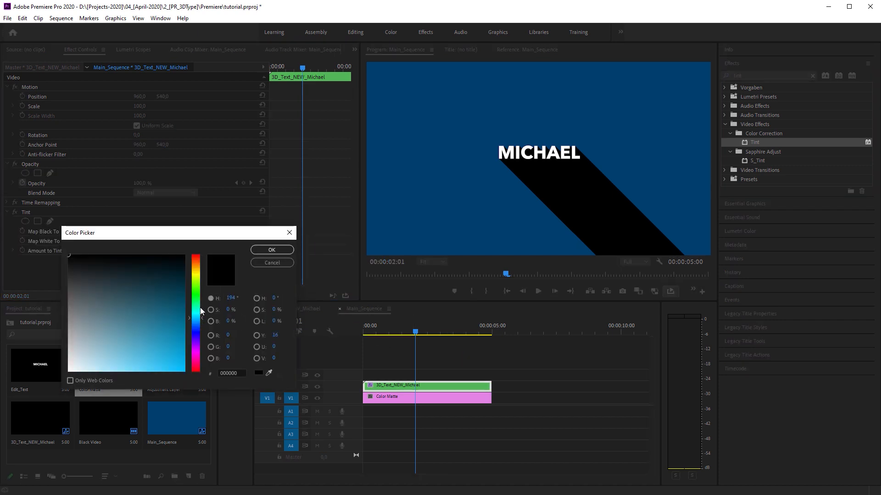
left_click(271, 250)
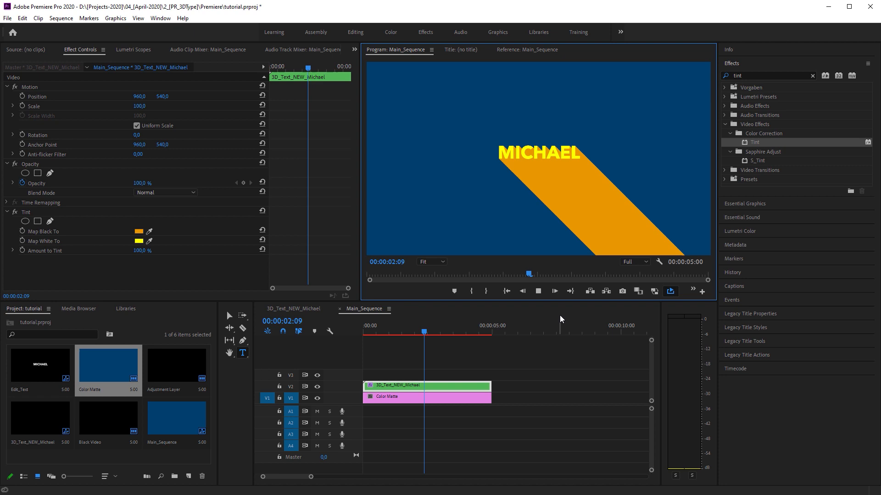
left_click(456, 332)
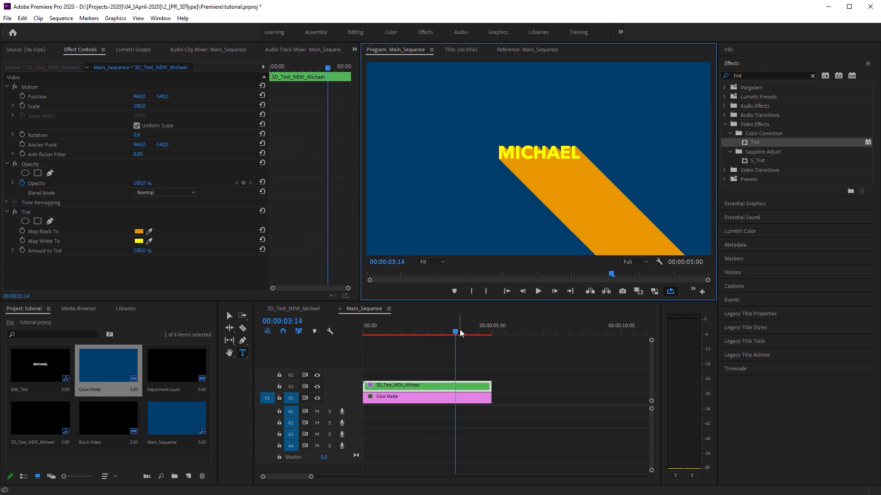
left_click_drag(455, 332, 435, 332)
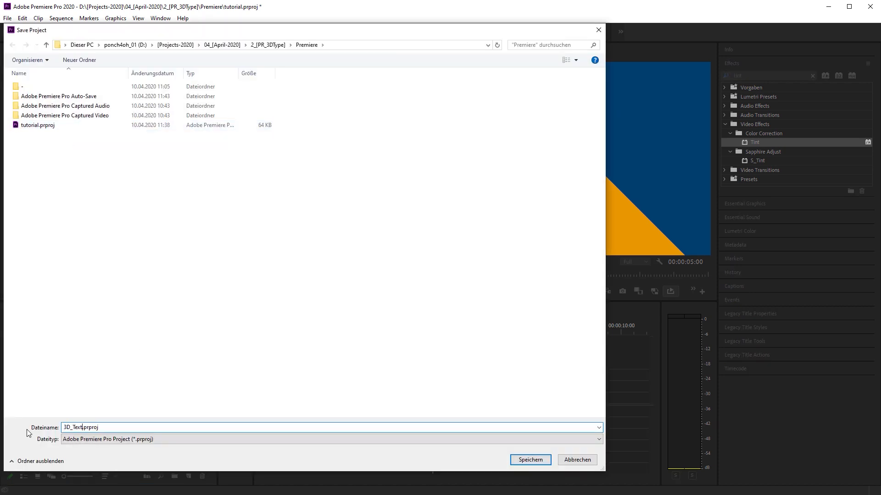
Save as 3D_Text_Template, then import 3D_Text_NEW_Michael as a selected sequence allowing duplicate media.
left_click(530, 460)
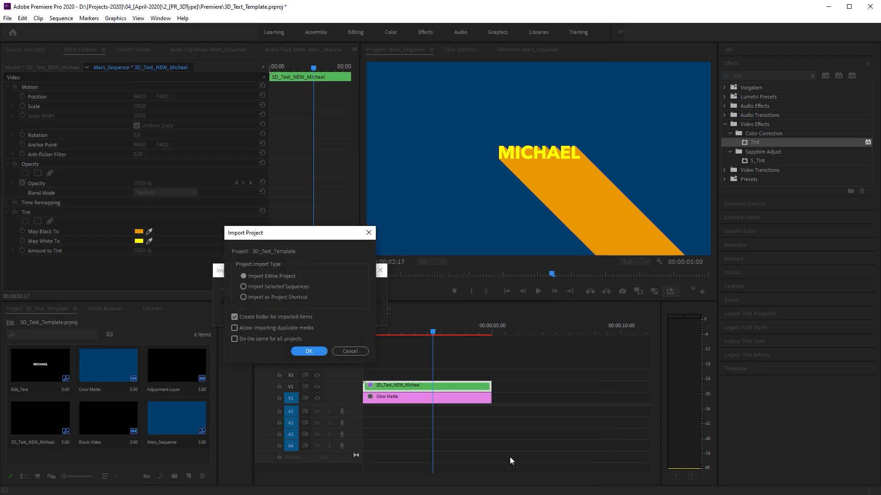
left_click(228, 286)
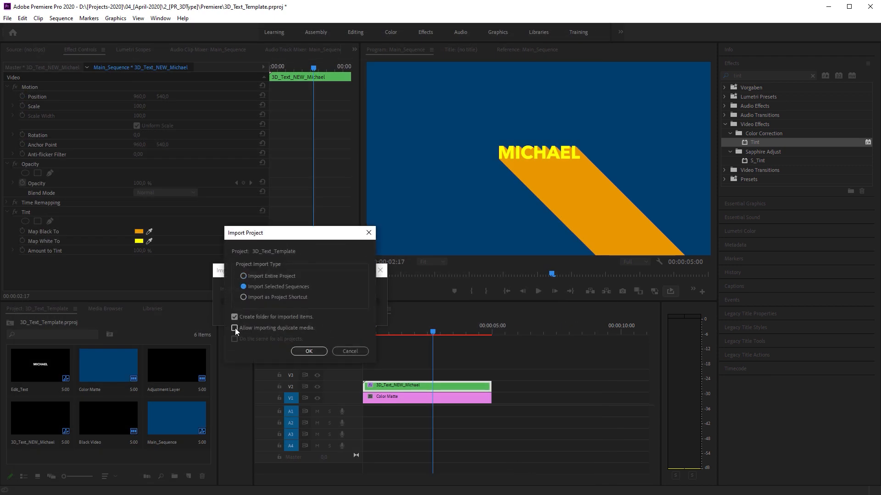
left_click(309, 351)
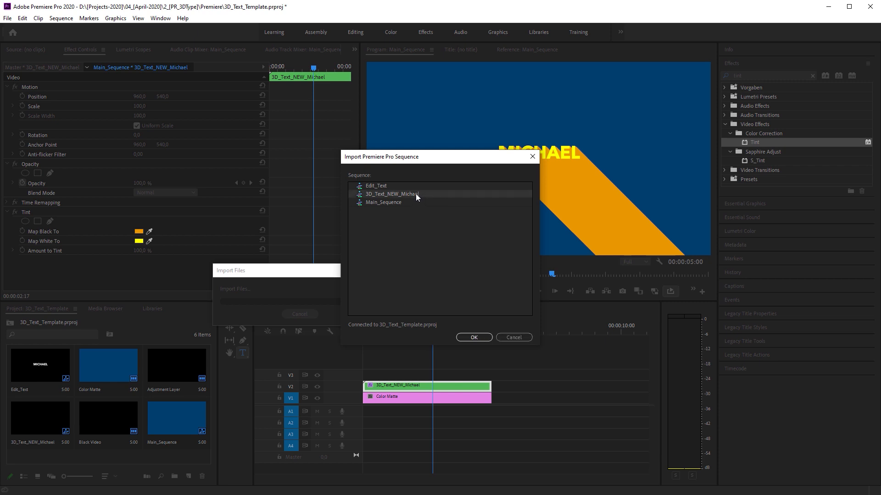
left_click(473, 338)
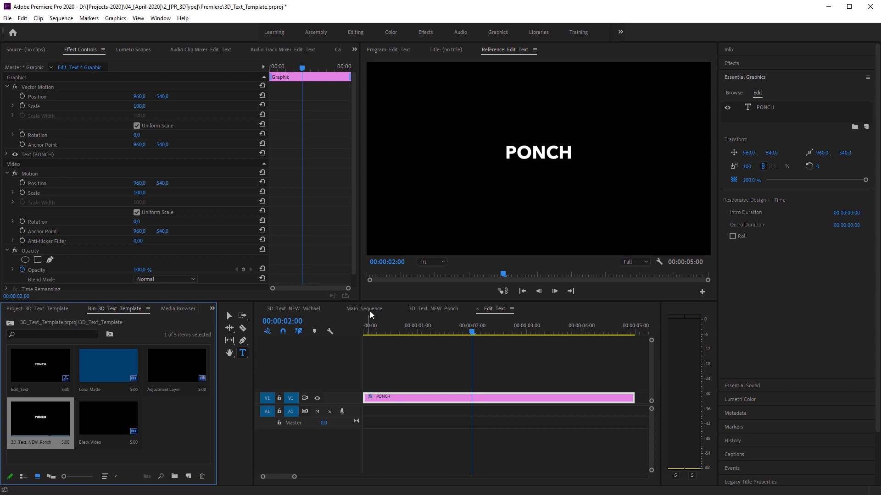
In Main_Sequence, copy MICHAEL's Tint onto the PONCH clip and recolour it blue and green.
left_click(365, 308)
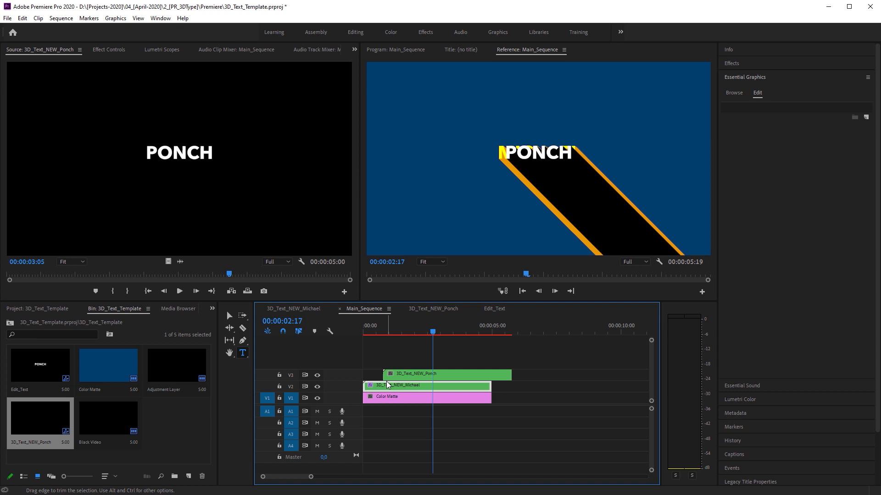
left_click(444, 374)
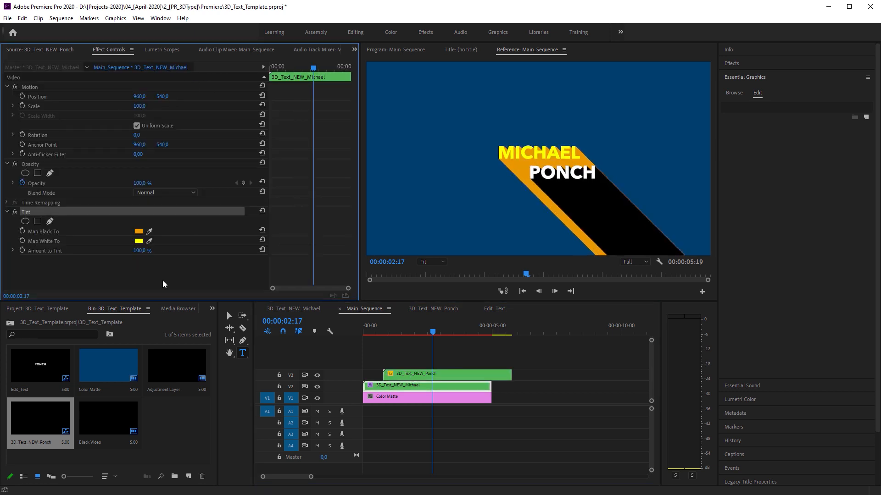
left_click(139, 240)
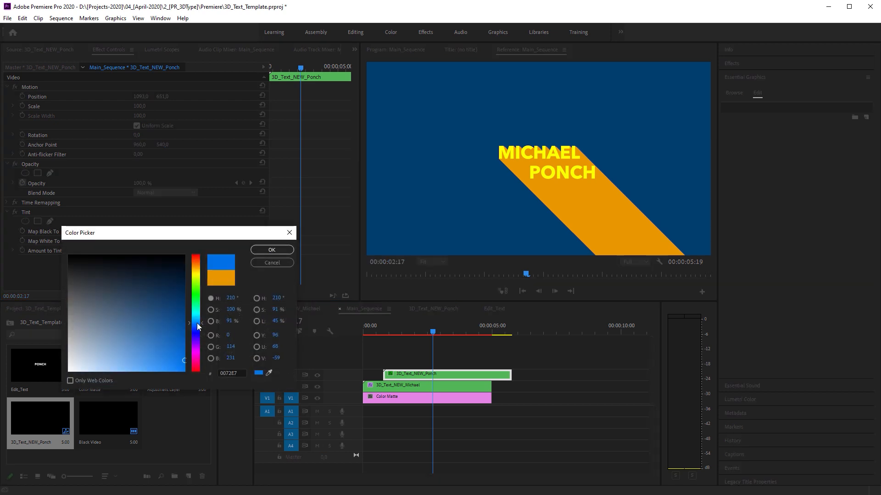
left_click(271, 250)
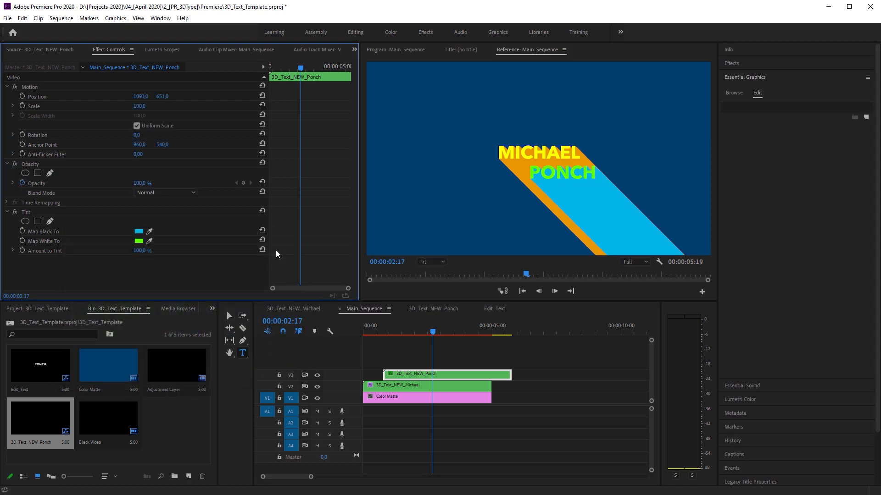
left_click(426, 397)
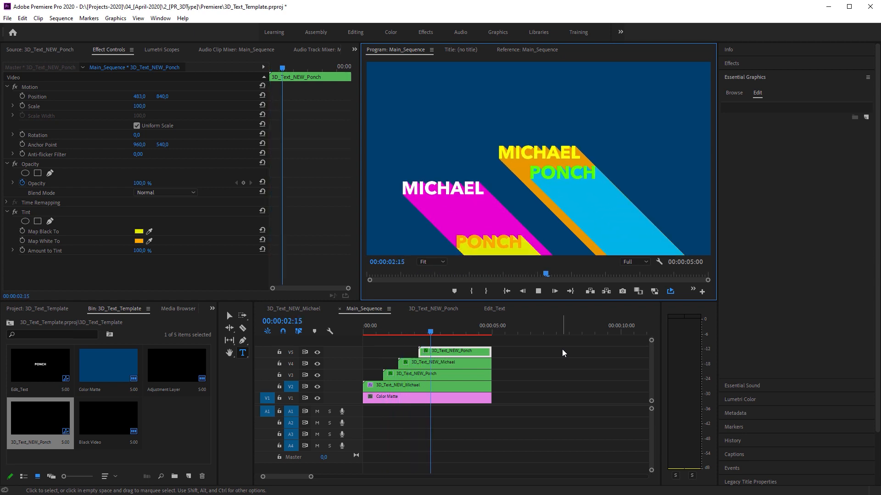
Scrub back and replay the staggered MICHAEL and PONCH pairs from the start.
left_click(485, 333)
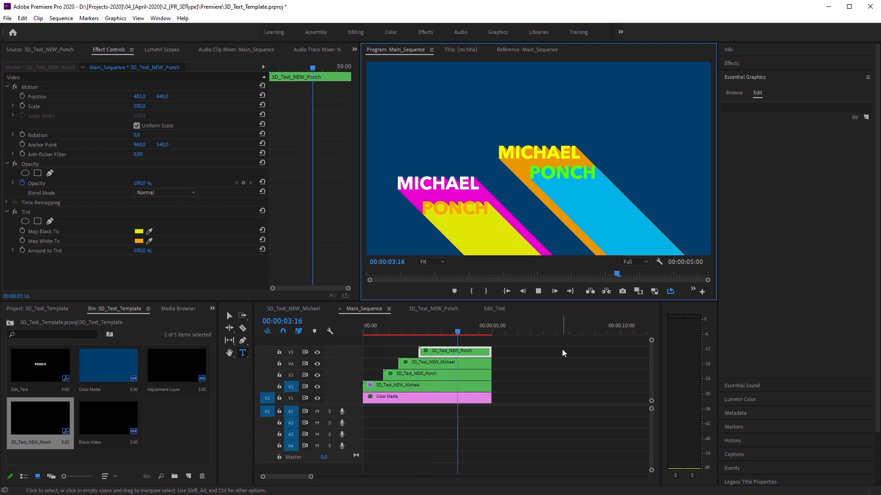
left_click(382, 331)
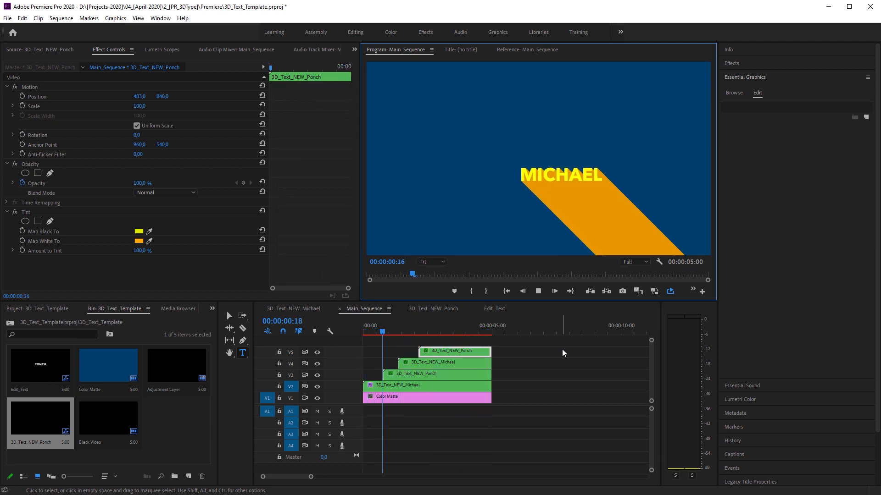